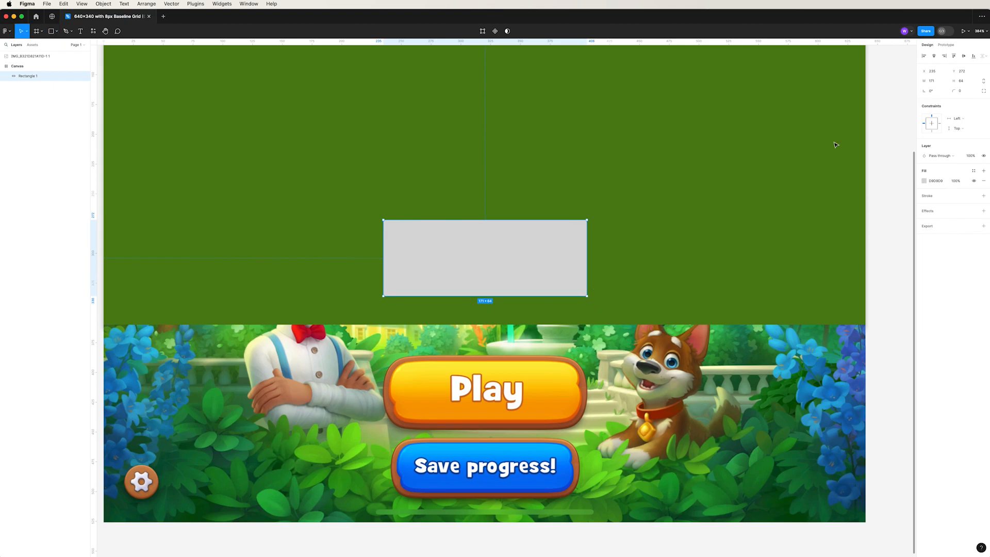
- Round Rectangle 1's corners to about 29 so the grey bar becomes a pill
{"action": "double_click", "coordinate": [485, 258]}
{"action": "type", "text": "26"}
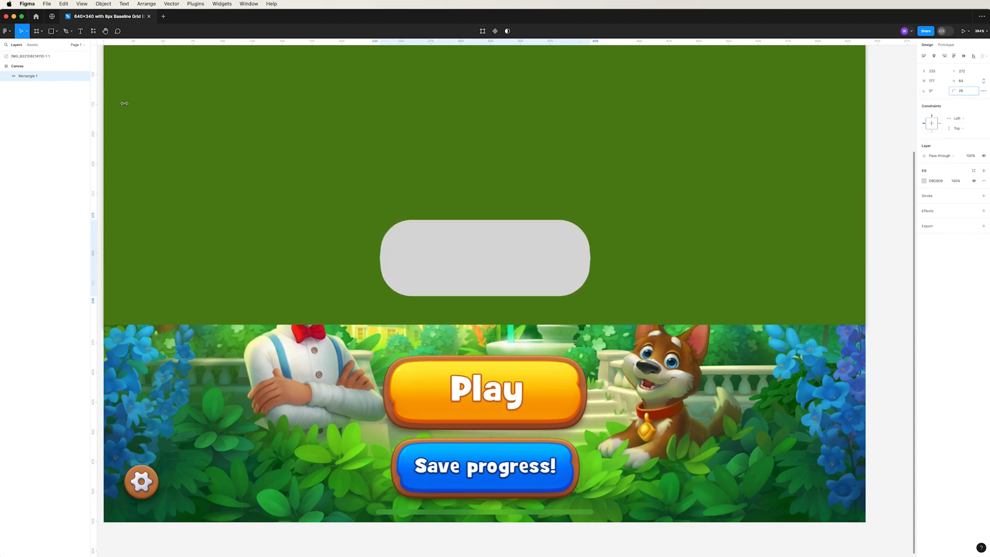
{"action": "left_click", "coordinate": [484, 256]}
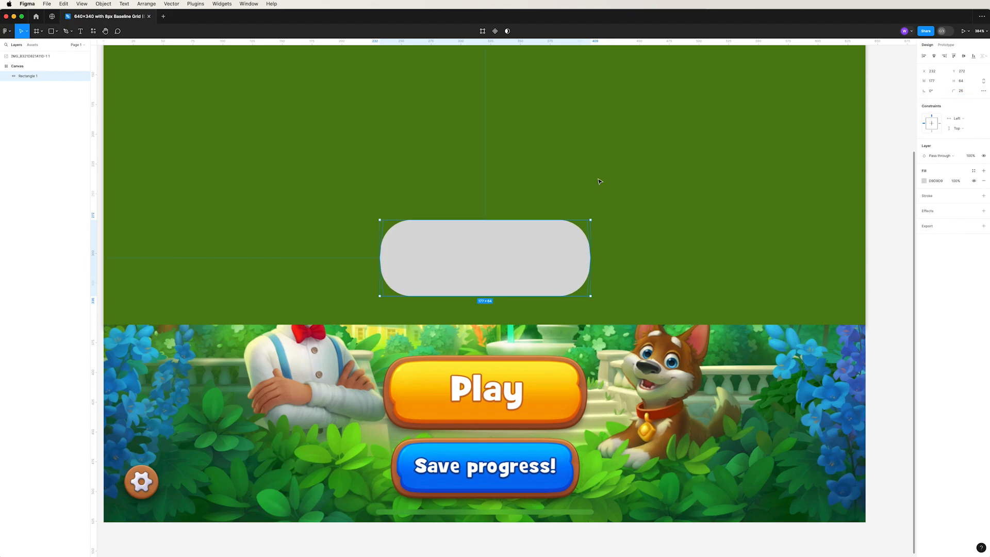
{"action": "double_click", "coordinate": [484, 257]}
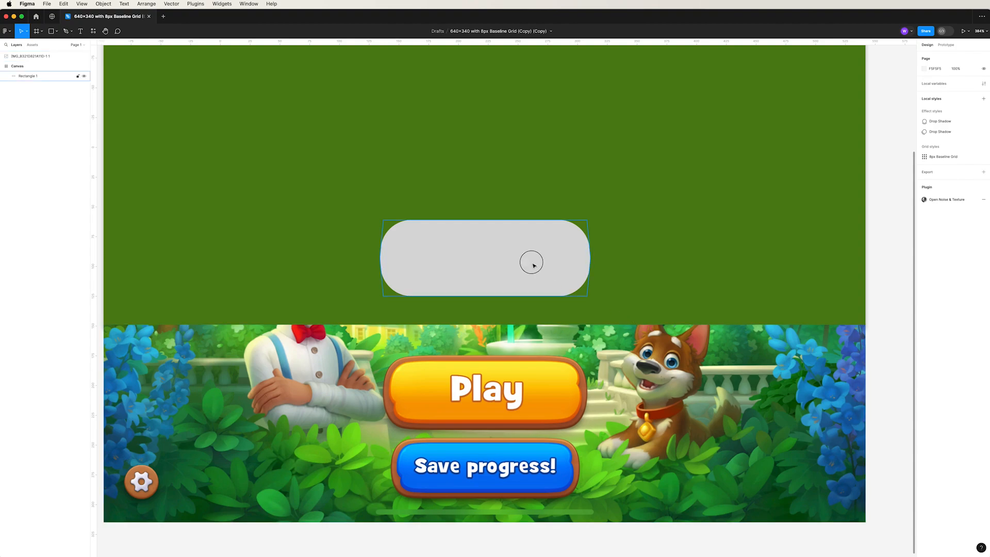
- Fill the pill with a wooden brown and add a tuned drop shadow effect
{"action": "left_click", "coordinate": [485, 258]}
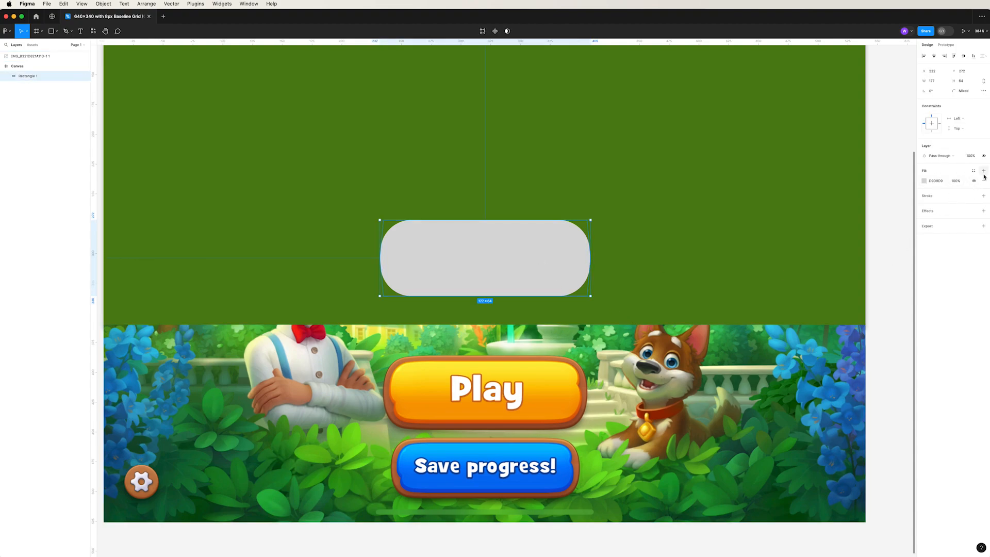
{"action": "left_click", "coordinate": [924, 181]}
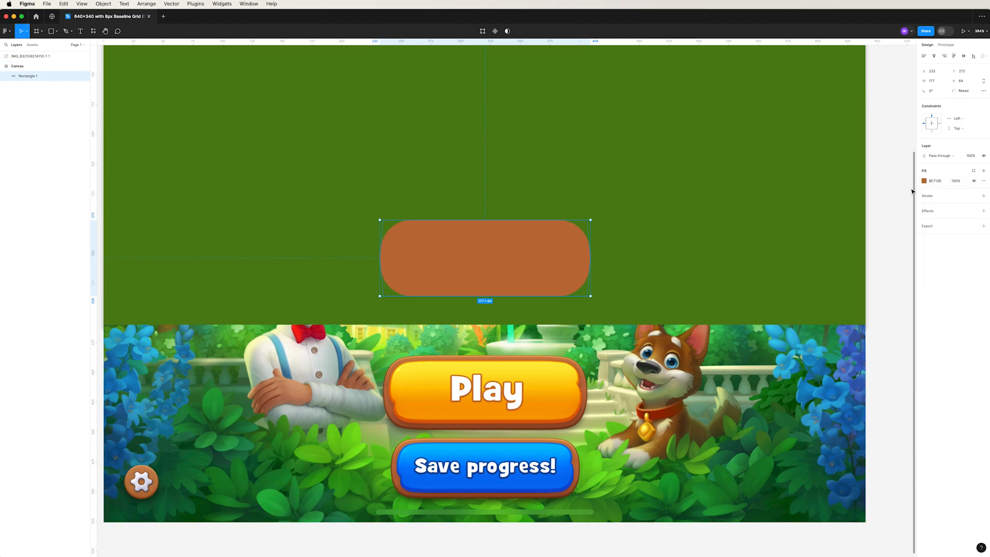
{"action": "left_click", "coordinate": [983, 211]}
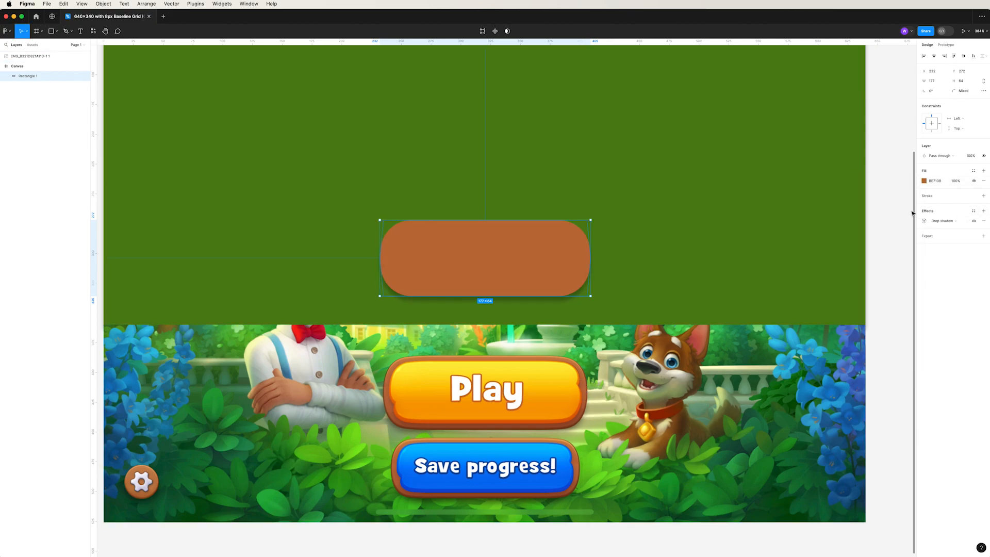
{"action": "left_click", "coordinate": [924, 220]}
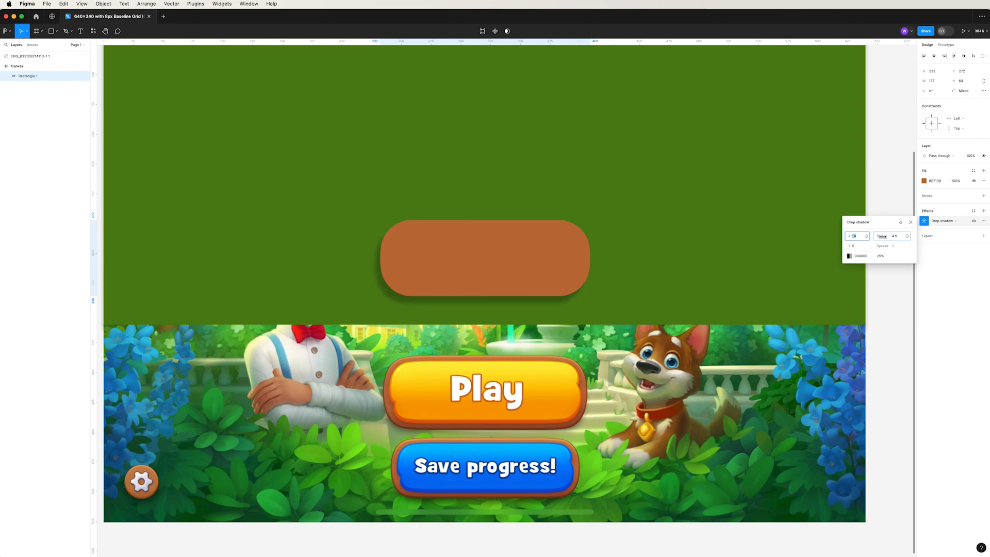
{"action": "left_click", "coordinate": [910, 222]}
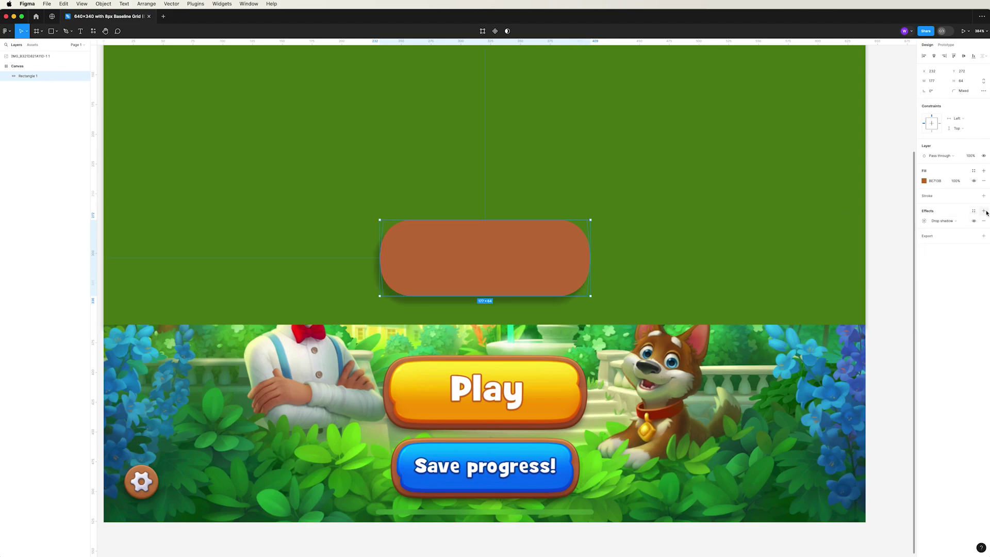
- Add an inner shadow with adjusted offset and blur, coloured dark brown via the eyedropper
{"action": "left_click", "coordinate": [982, 211]}
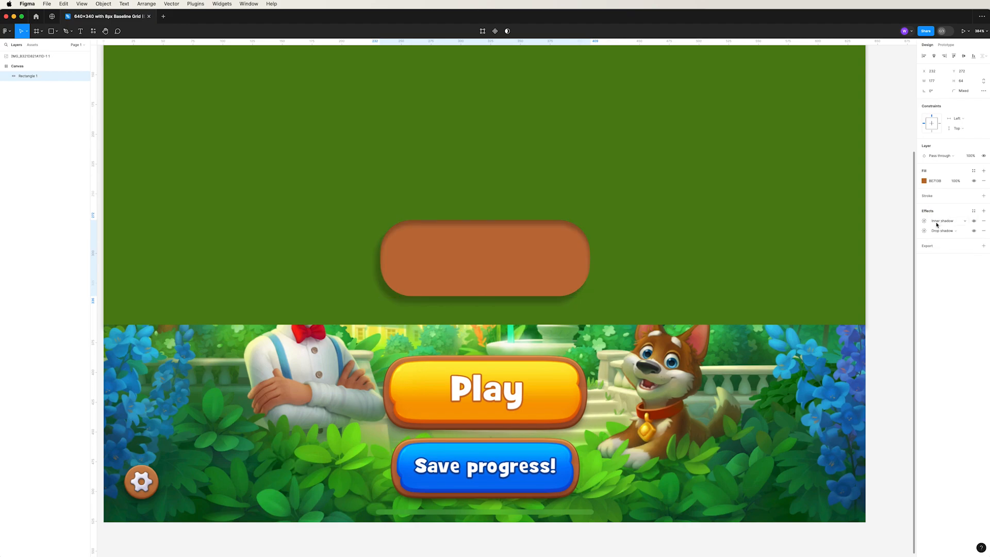
{"action": "left_click", "coordinate": [924, 221]}
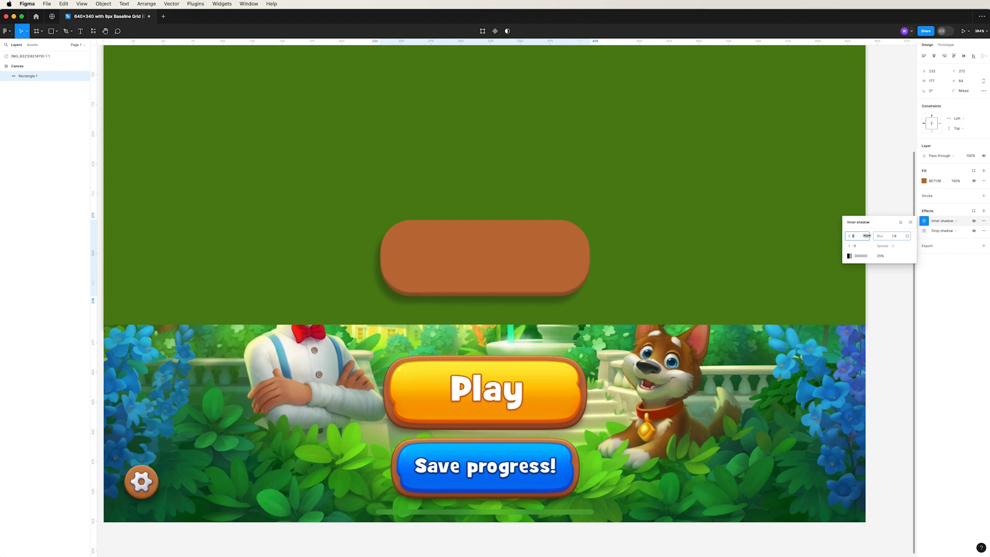
{"action": "left_click", "coordinate": [856, 235]}
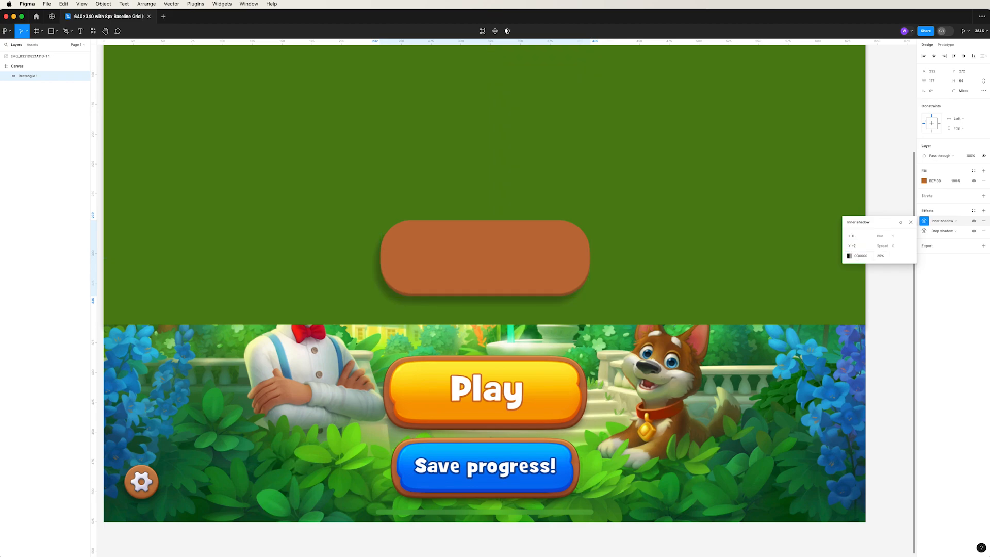
{"action": "left_click", "coordinate": [485, 257]}
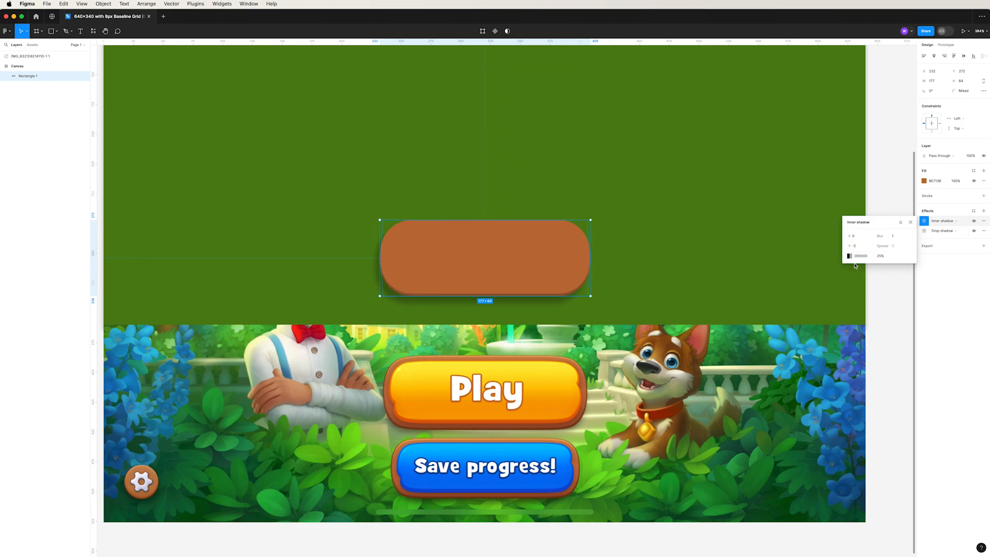
{"action": "left_click", "coordinate": [849, 255]}
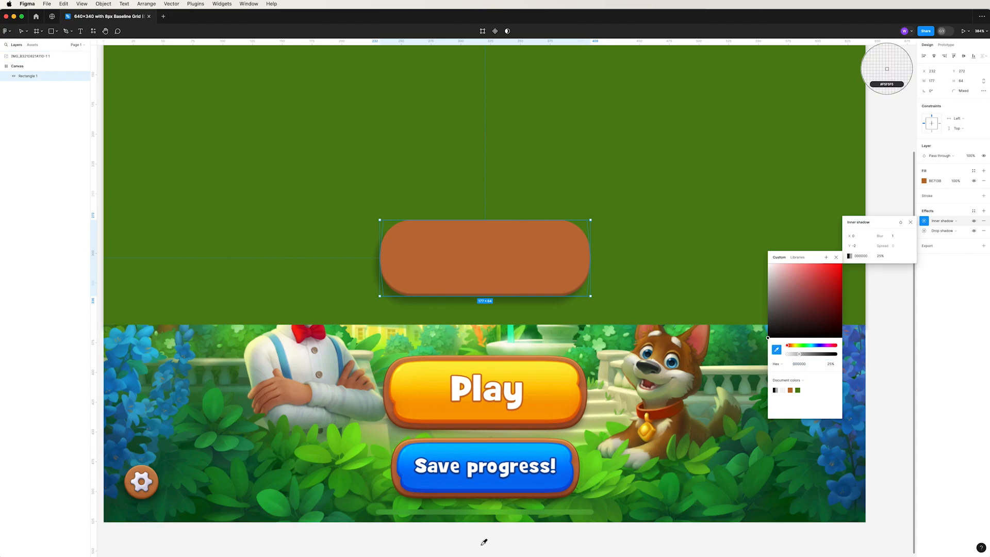
{"action": "left_click", "coordinate": [826, 302]}
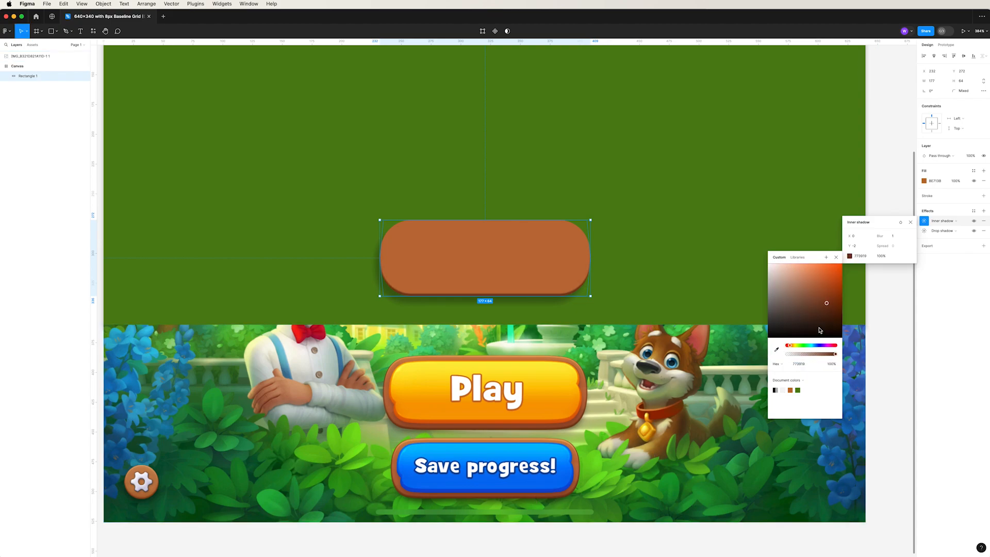
{"action": "left_click", "coordinate": [910, 222]}
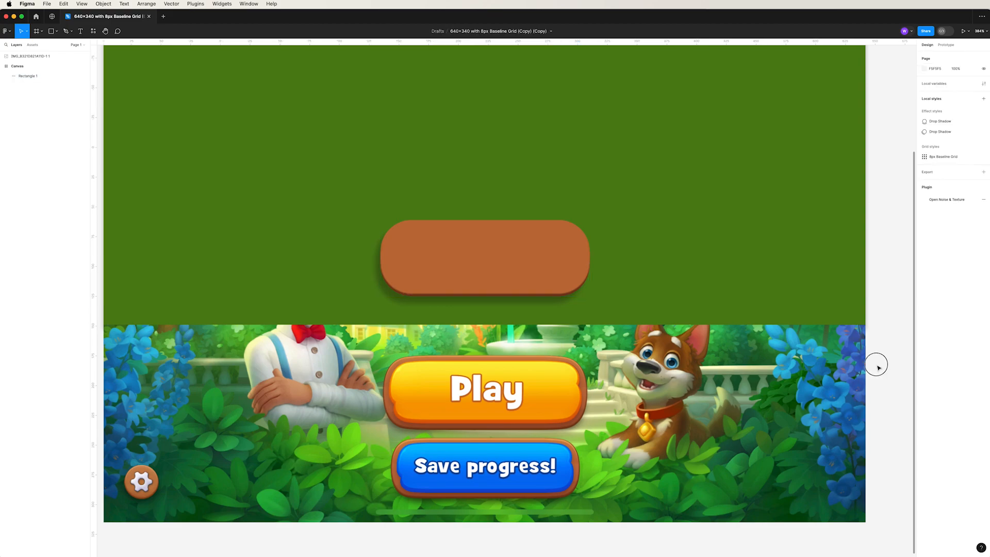
- Add a second inner shadow to the pill and tune its Y offset and blur
{"action": "left_click", "coordinate": [485, 257]}
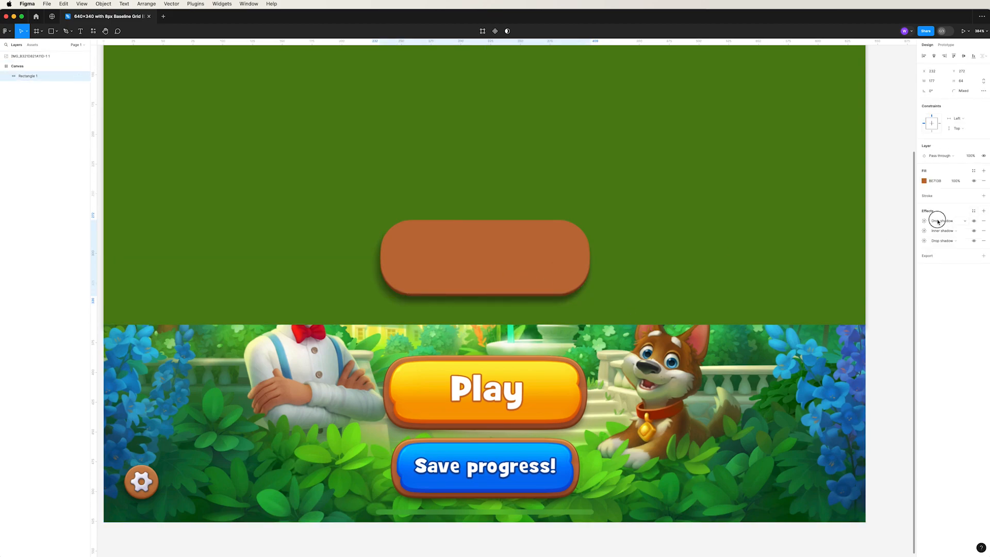
{"action": "left_click", "coordinate": [940, 221]}
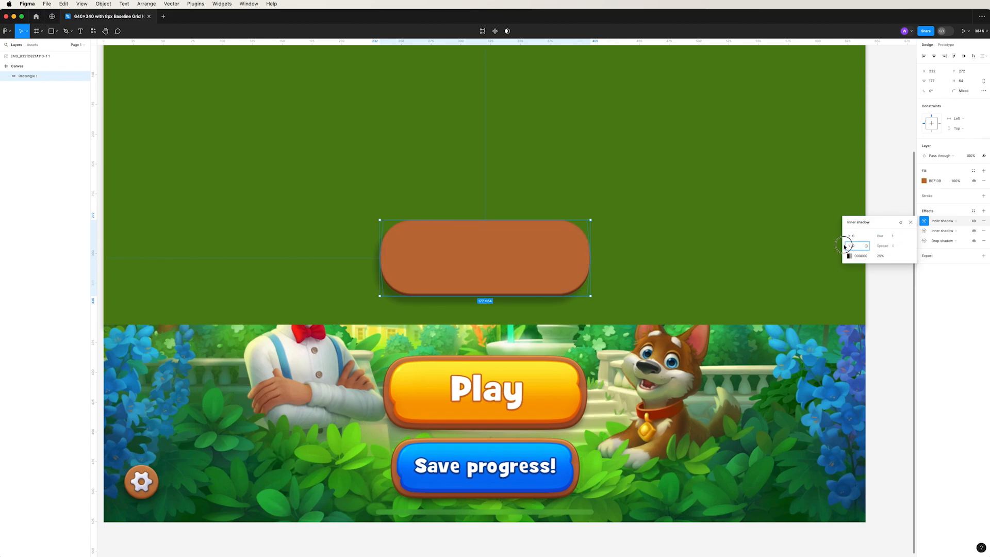
{"action": "left_click", "coordinate": [856, 246]}
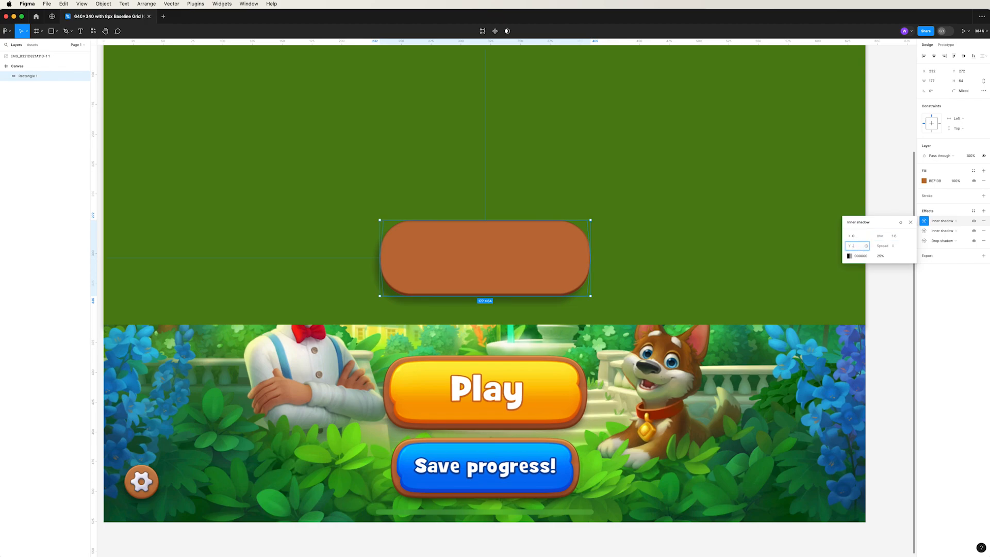
{"action": "left_click", "coordinate": [643, 315]}
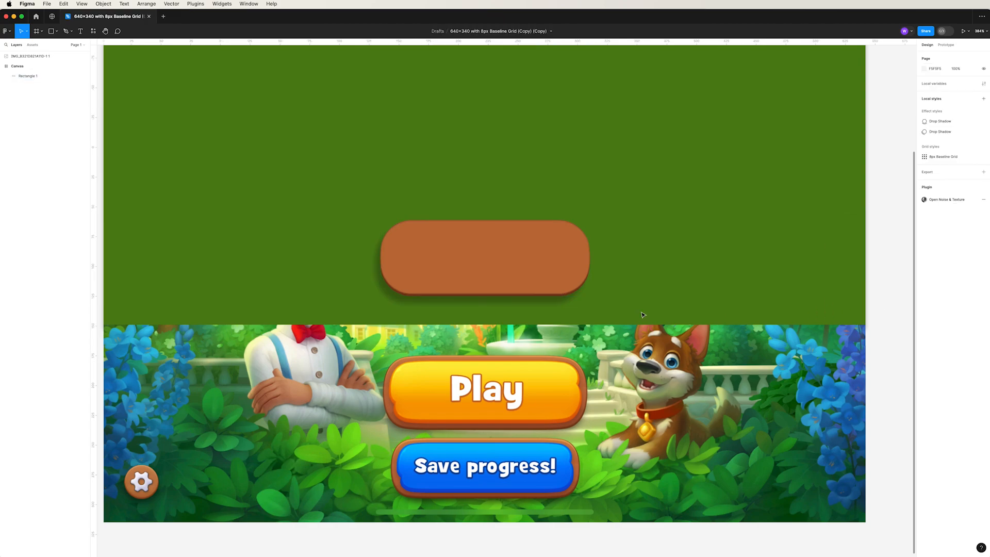
- Draw three wavy closed Pen paths stretching across the pill's width
{"action": "left_click", "coordinate": [66, 31]}
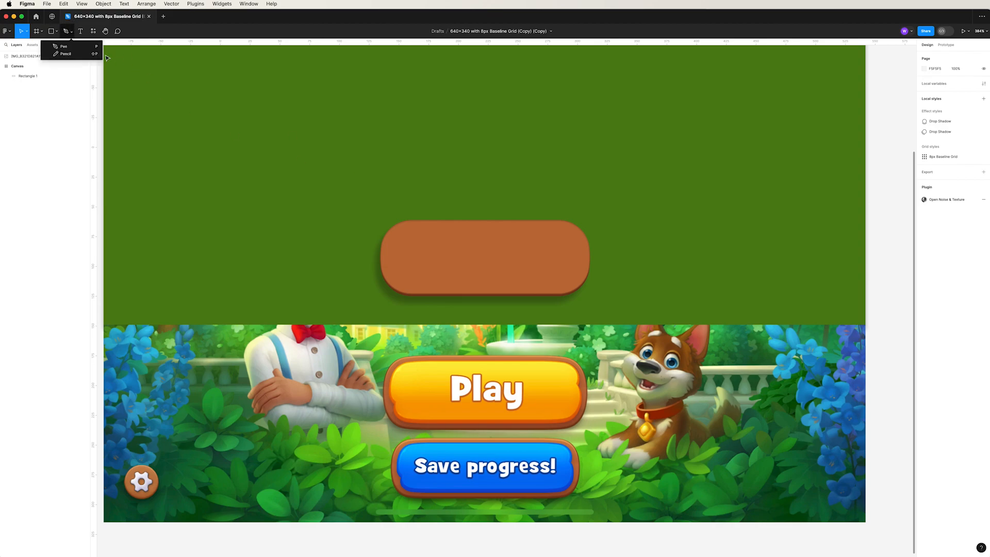
{"action": "left_click", "coordinate": [64, 46]}
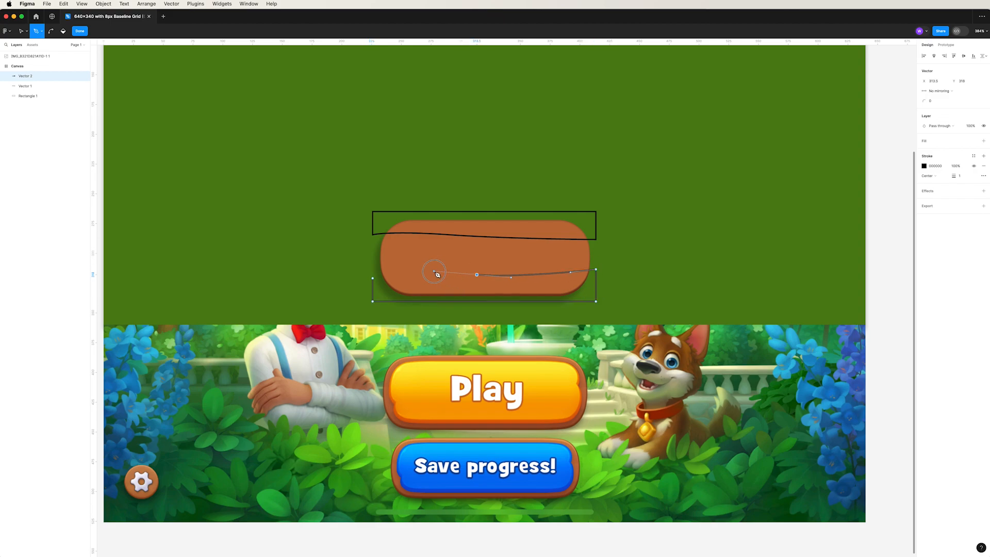
{"action": "left_click", "coordinate": [79, 31]}
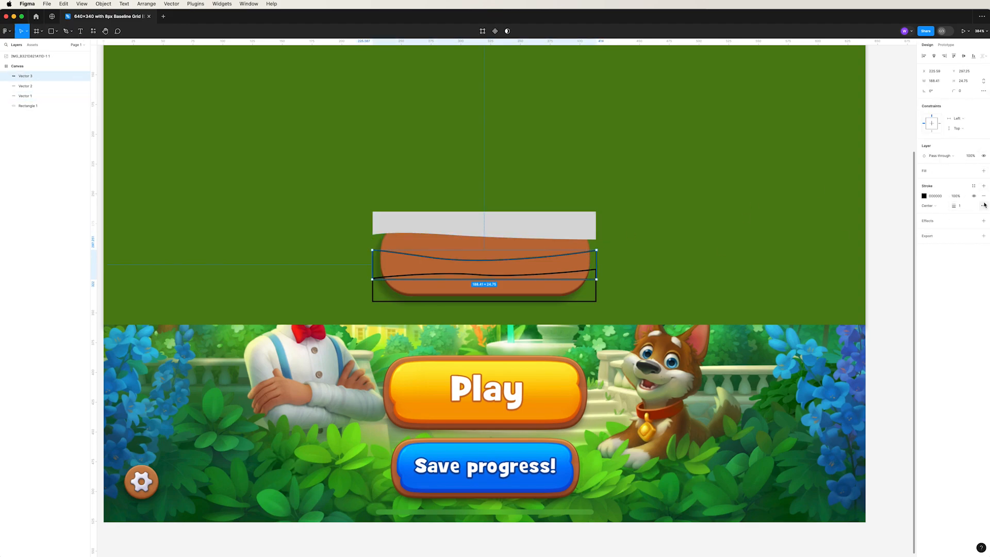
- Give Vector 2 a darker grey fill, then edit Vector 1's lighter top-band fill
{"action": "left_click", "coordinate": [25, 86]}
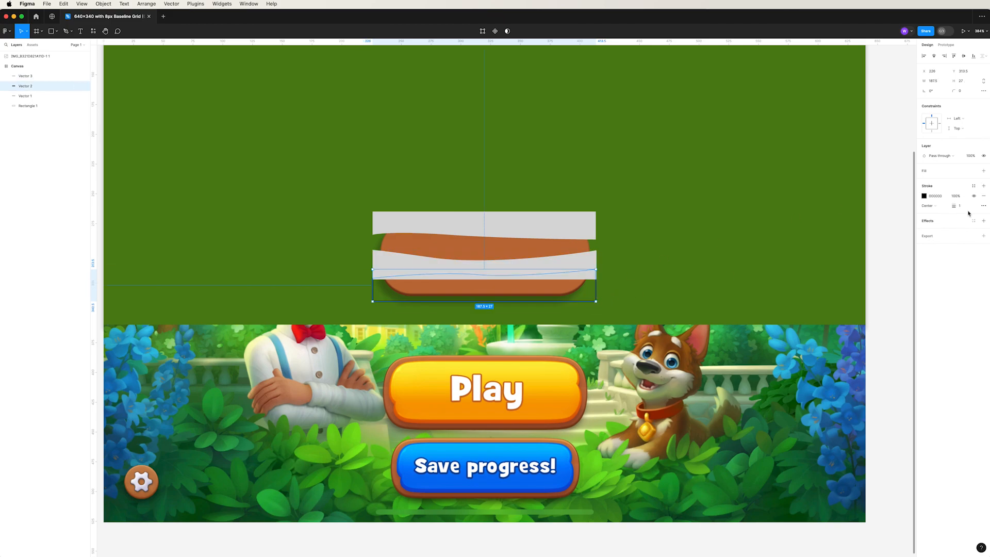
{"action": "left_click", "coordinate": [924, 171]}
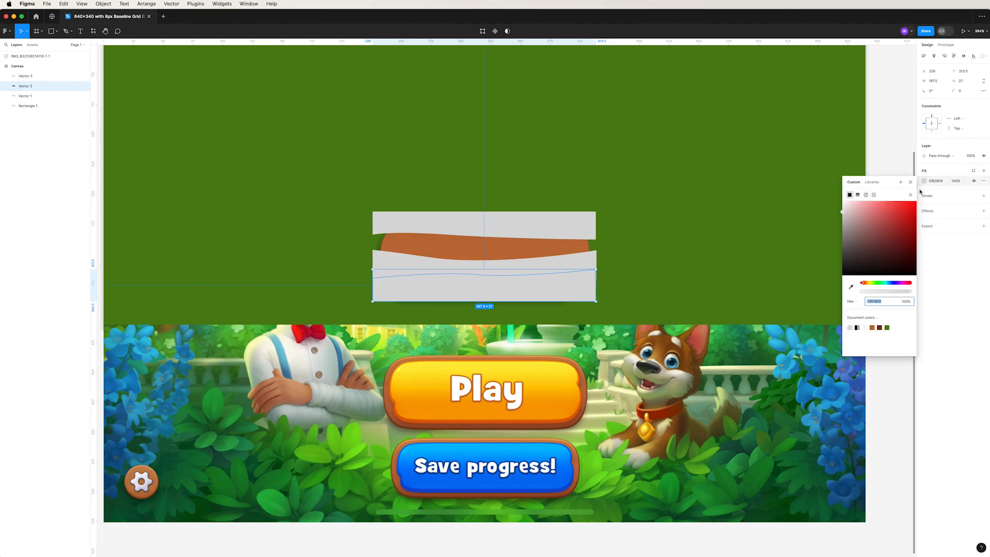
{"action": "left_click", "coordinate": [909, 182]}
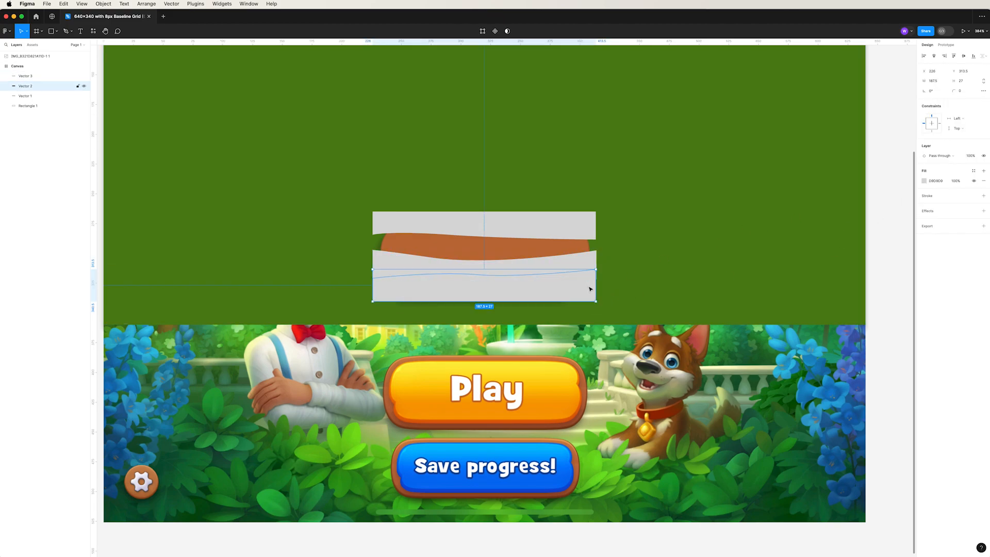
{"action": "left_click", "coordinate": [924, 181]}
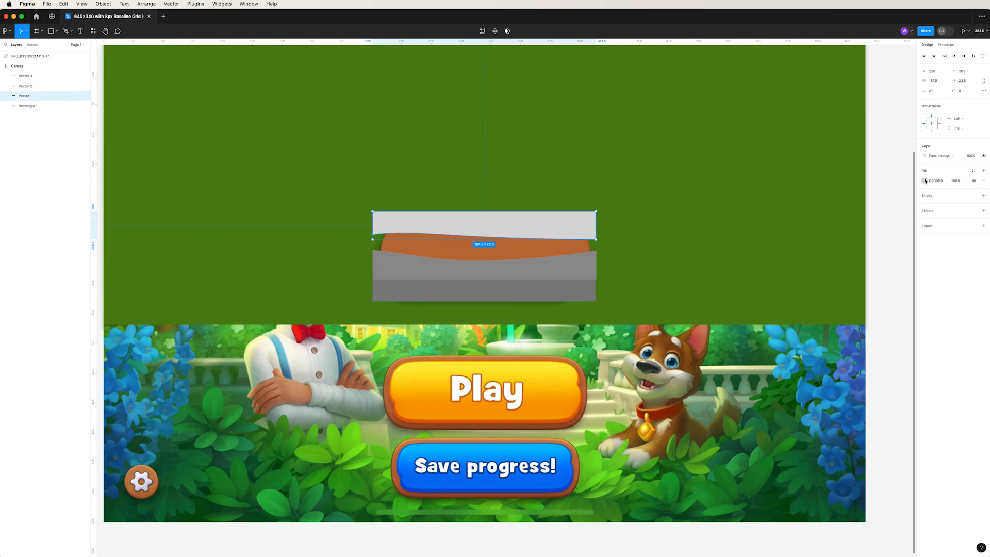
{"action": "left_click", "coordinate": [924, 180]}
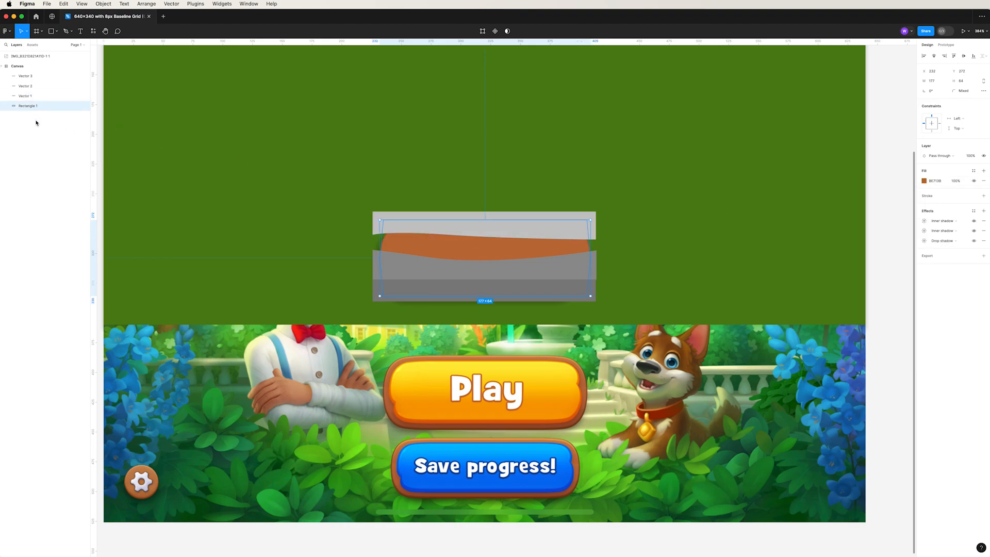
- Mask the wood stripes with a copy of the pill and blend the group Plus darker at lower opacity
{"action": "double_click", "coordinate": [28, 105]}
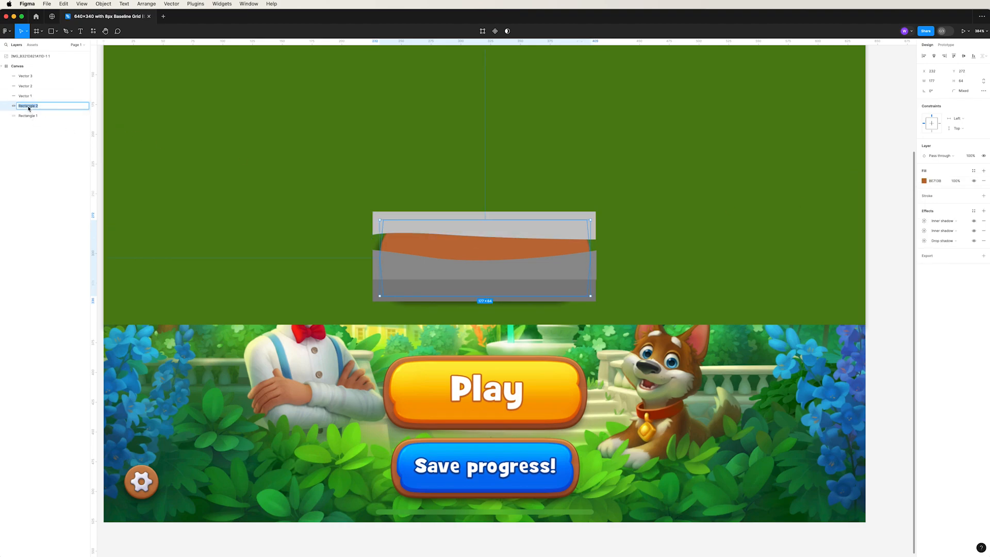
{"action": "right_click", "coordinate": [29, 105]}
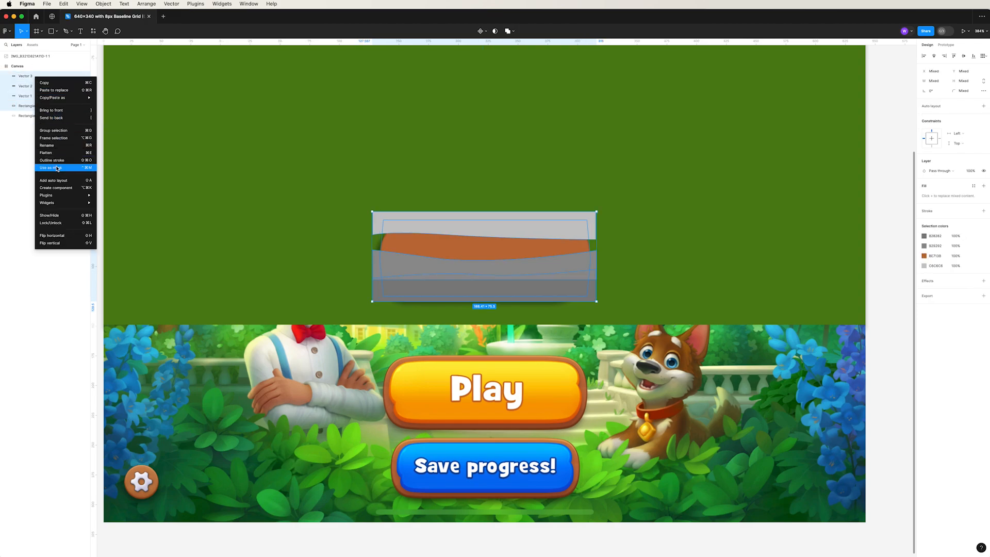
{"action": "left_click", "coordinate": [48, 167]}
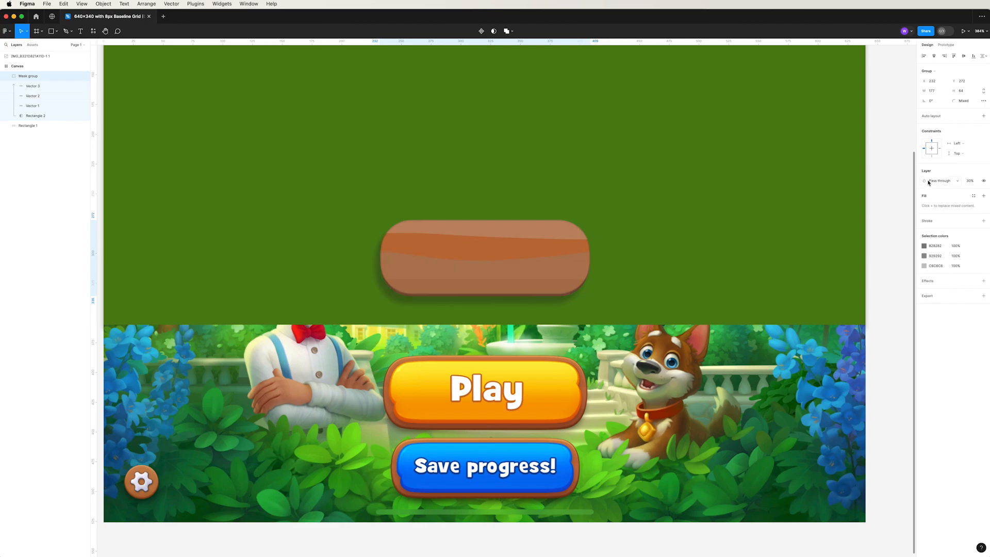
{"action": "left_click", "coordinate": [940, 180]}
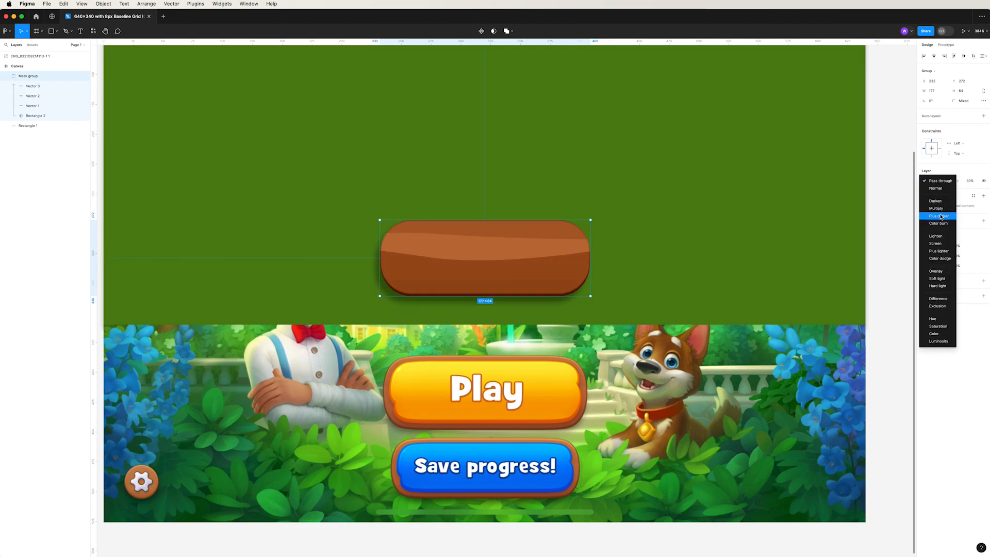
{"action": "left_click", "coordinate": [938, 215]}
{"action": "type", "text": "65"}
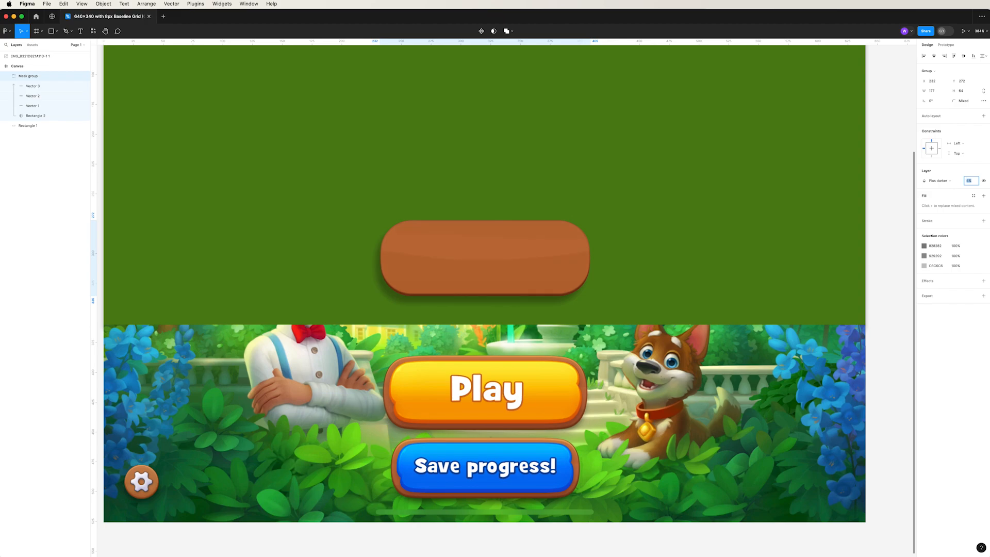
- Collapse the mask group, rename Rectangle 1 to Base and duplicate it offset downward
{"action": "left_click", "coordinate": [32, 105]}
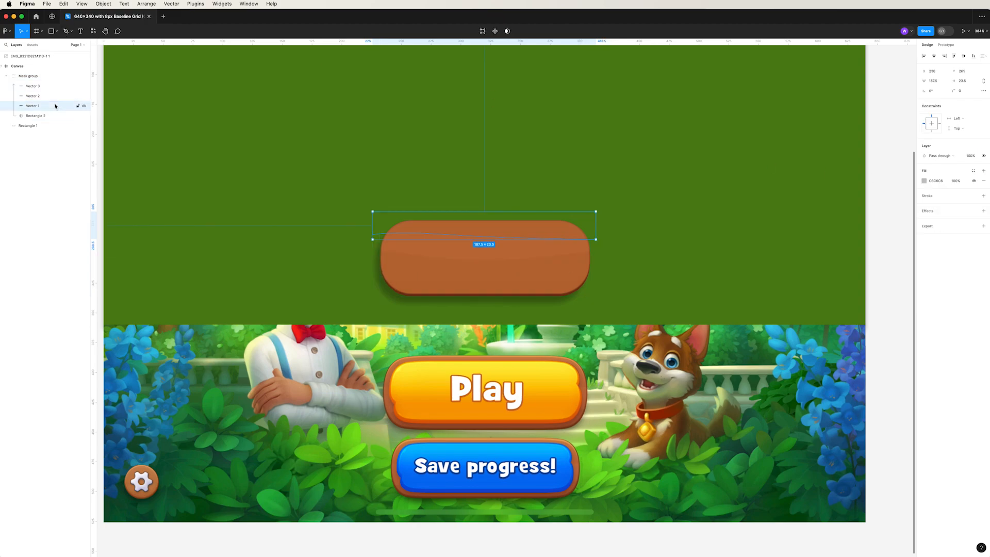
{"action": "left_click", "coordinate": [924, 180]}
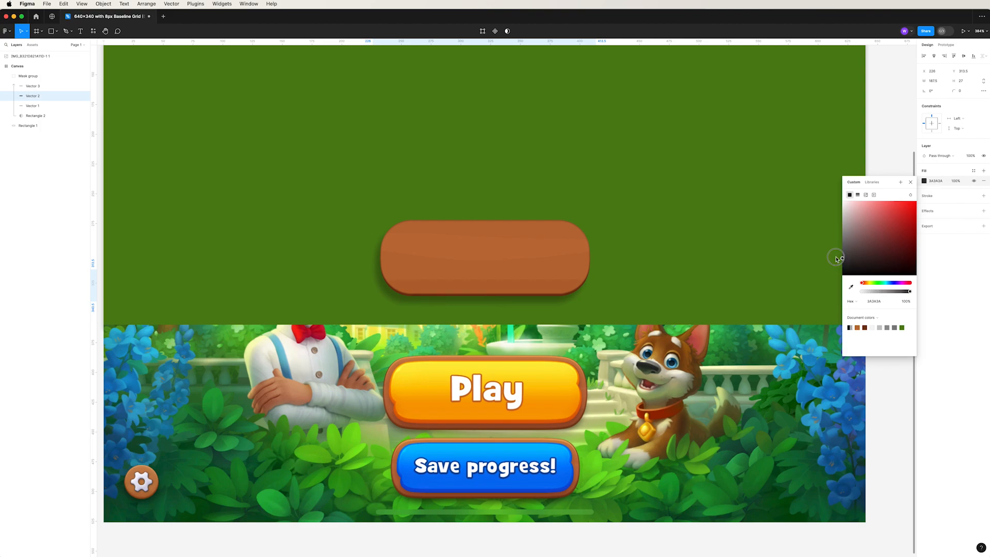
{"action": "left_click", "coordinate": [126, 140]}
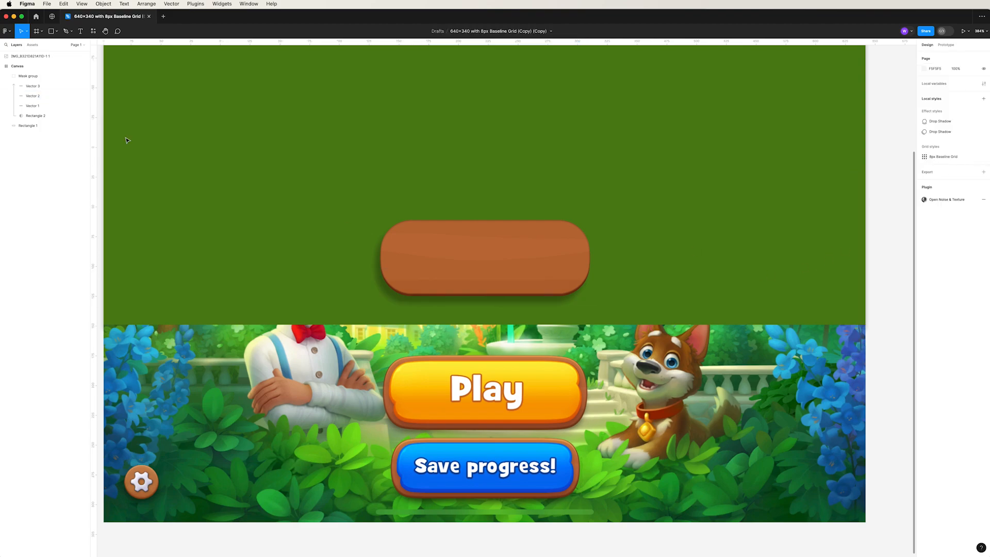
{"action": "left_click", "coordinate": [33, 95]}
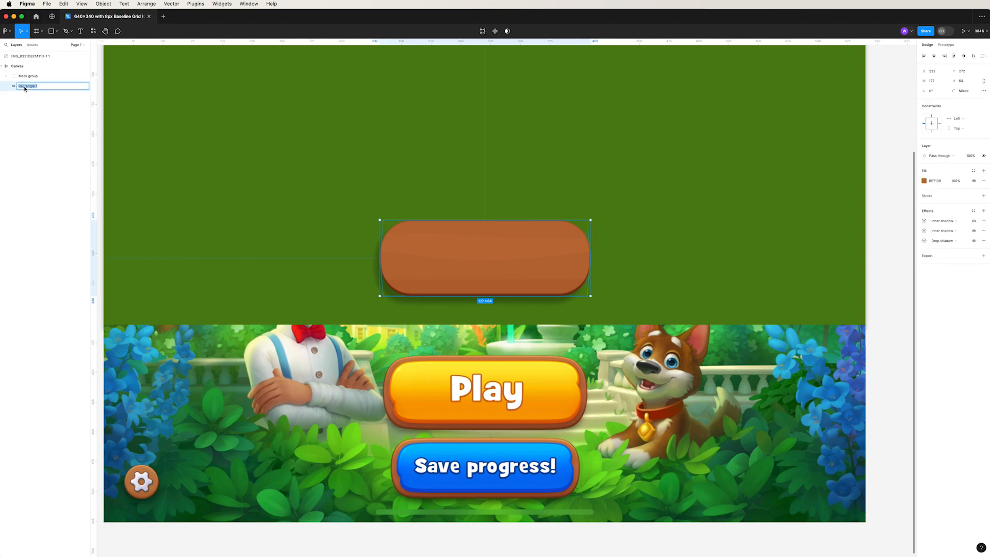
{"action": "left_click", "coordinate": [350, 266]}
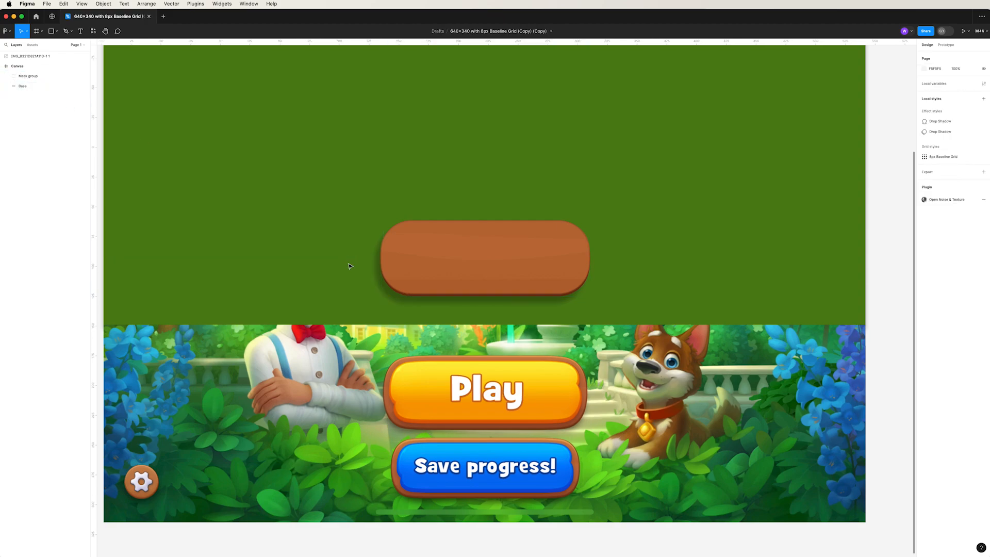
{"action": "left_click", "coordinate": [485, 257]}
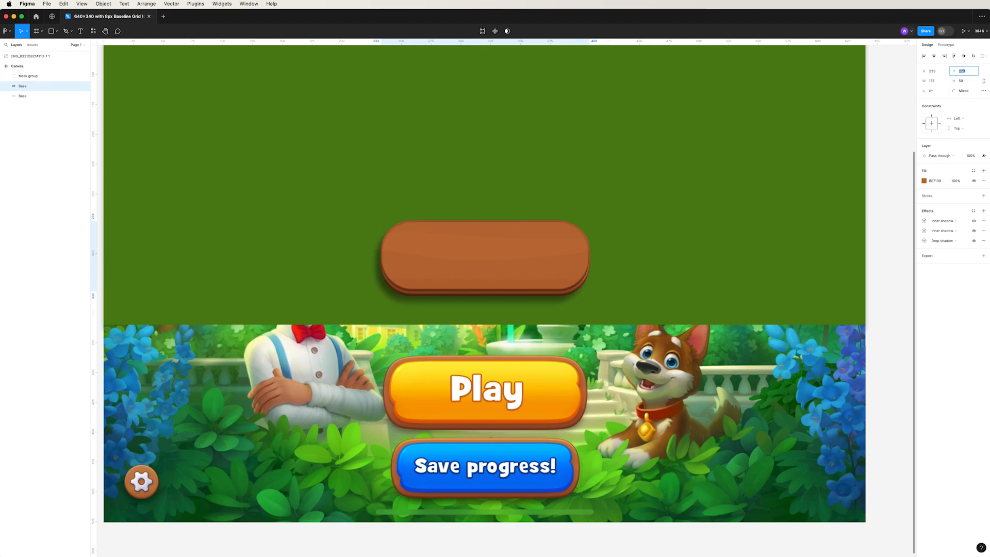
- Leave the Base copy one inner shadow with a new blend mode and downward Y offset
{"action": "left_click", "coordinate": [485, 259]}
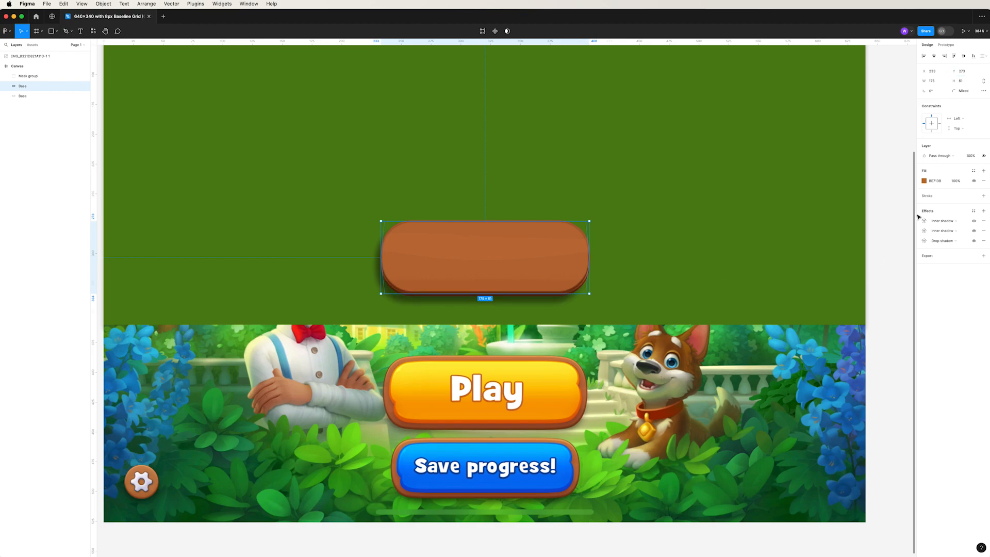
{"action": "mouse_move", "coordinate": [984, 243]}
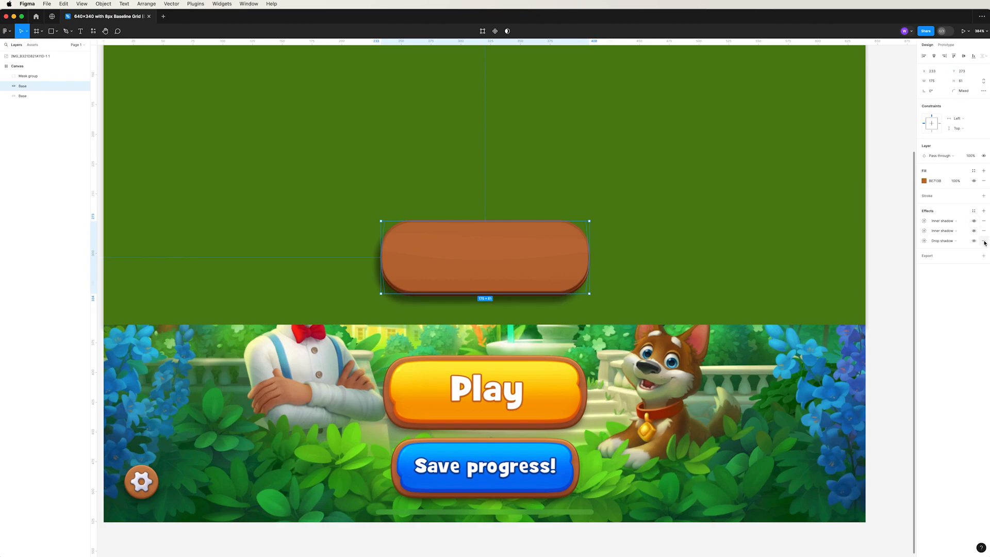
{"action": "left_click", "coordinate": [983, 240]}
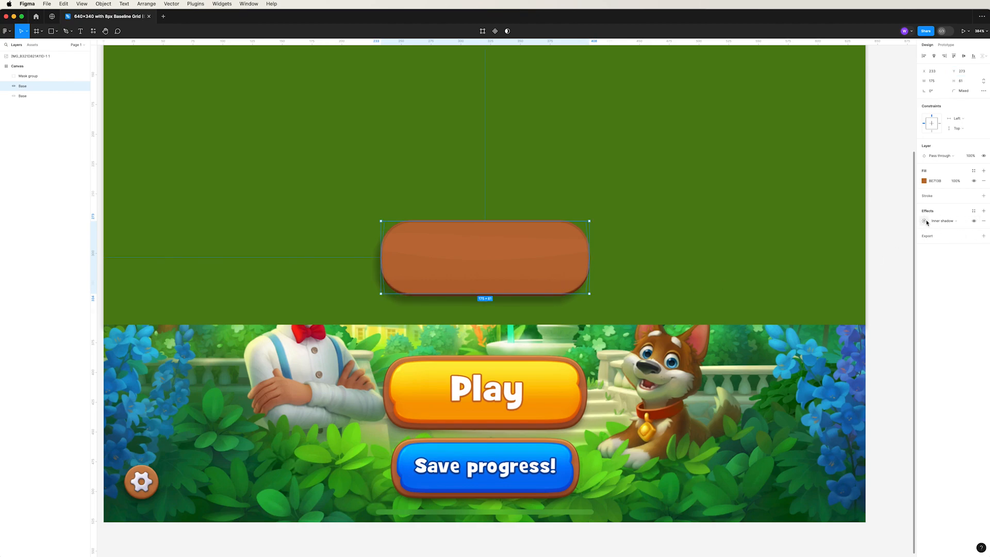
{"action": "left_click", "coordinate": [924, 221]}
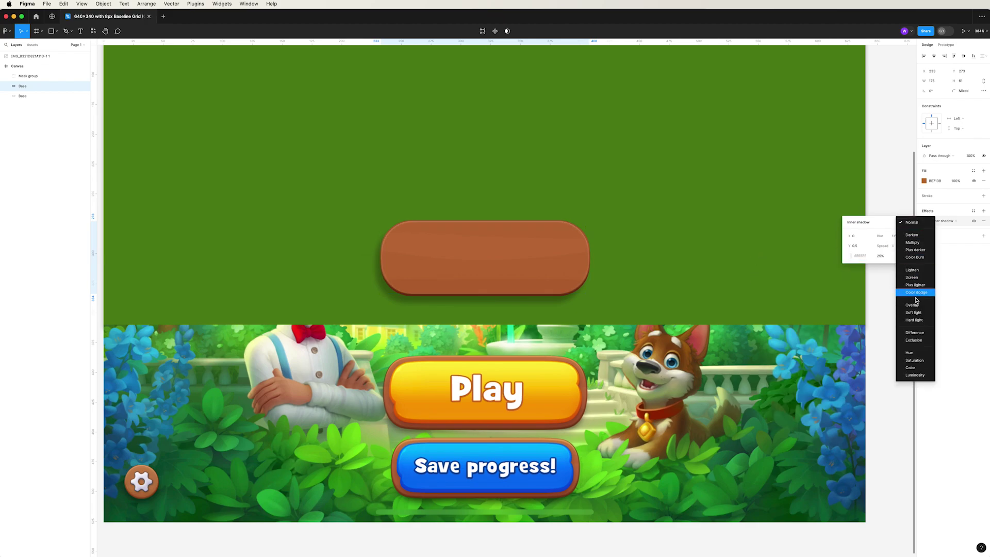
{"action": "left_click", "coordinate": [912, 222]}
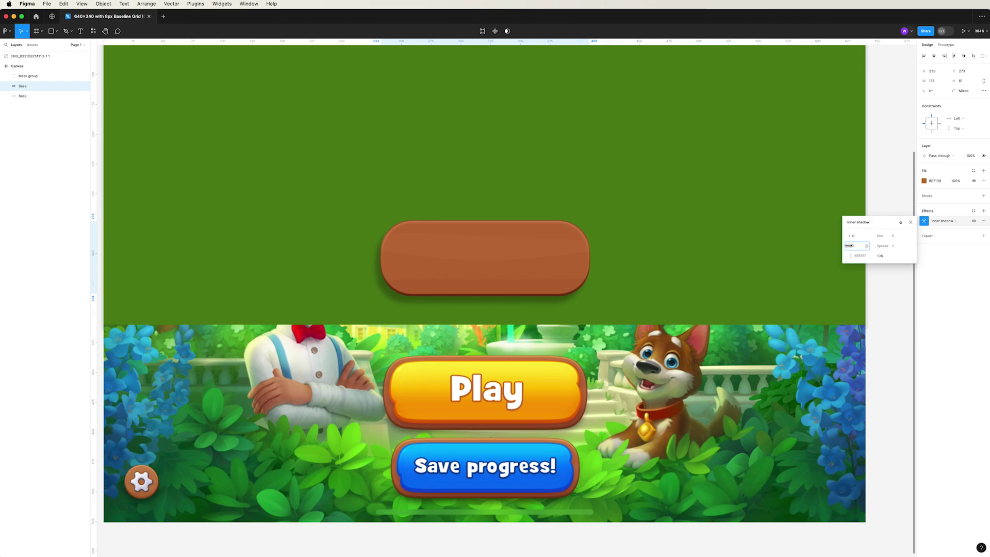
{"action": "left_click", "coordinate": [859, 245]}
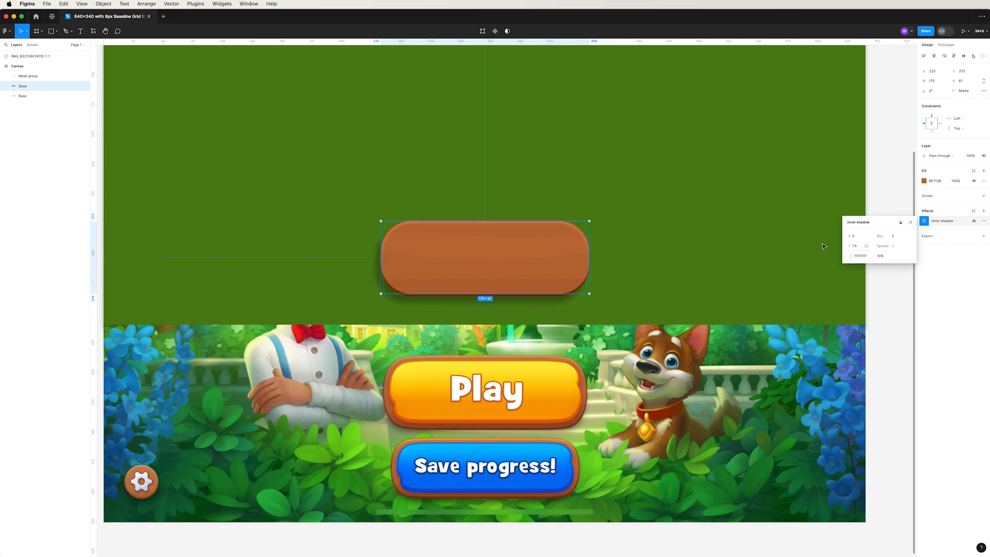
{"action": "left_click", "coordinate": [698, 303]}
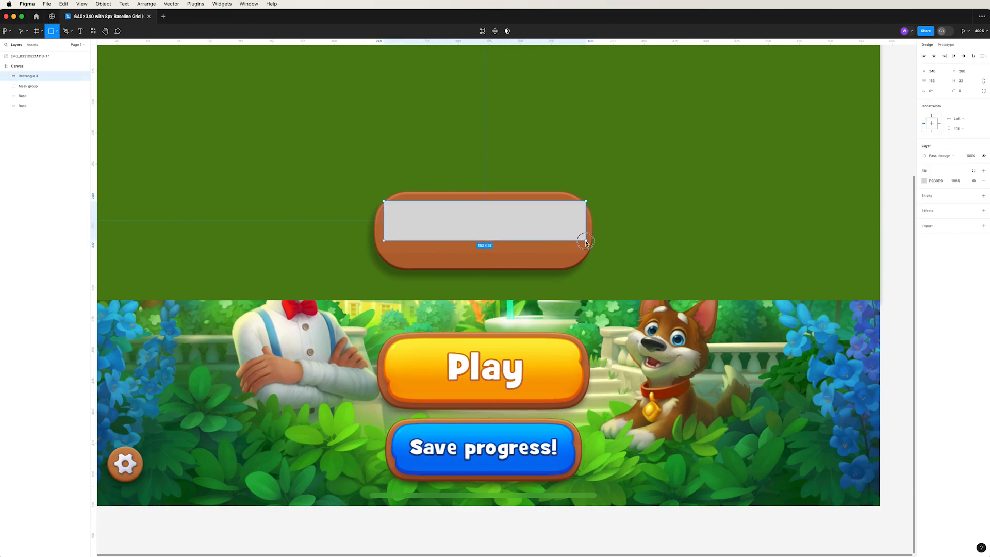
- Reshape the grey rectangle's corner points into a slanted band with rounded corners
{"action": "double_click", "coordinate": [484, 220]}
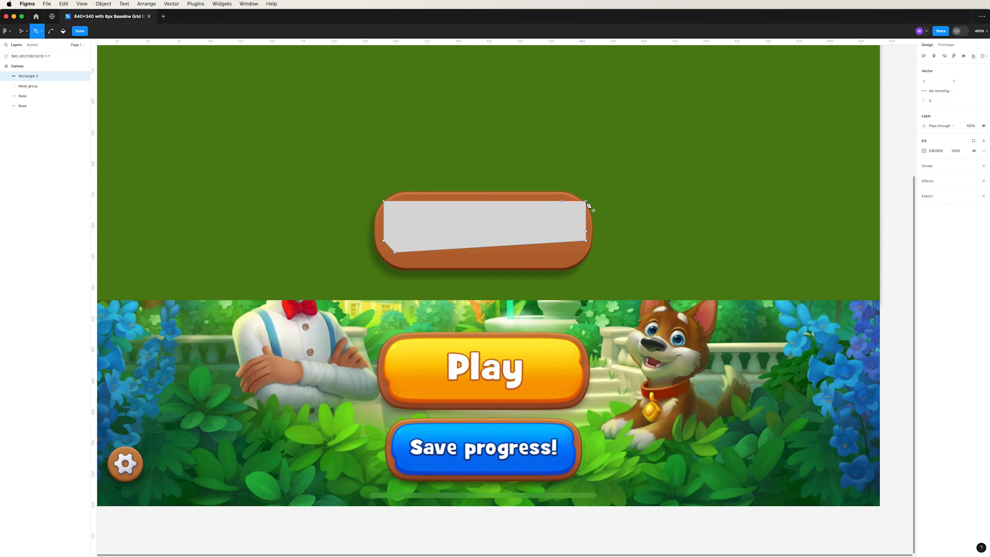
{"action": "left_click", "coordinate": [586, 201]}
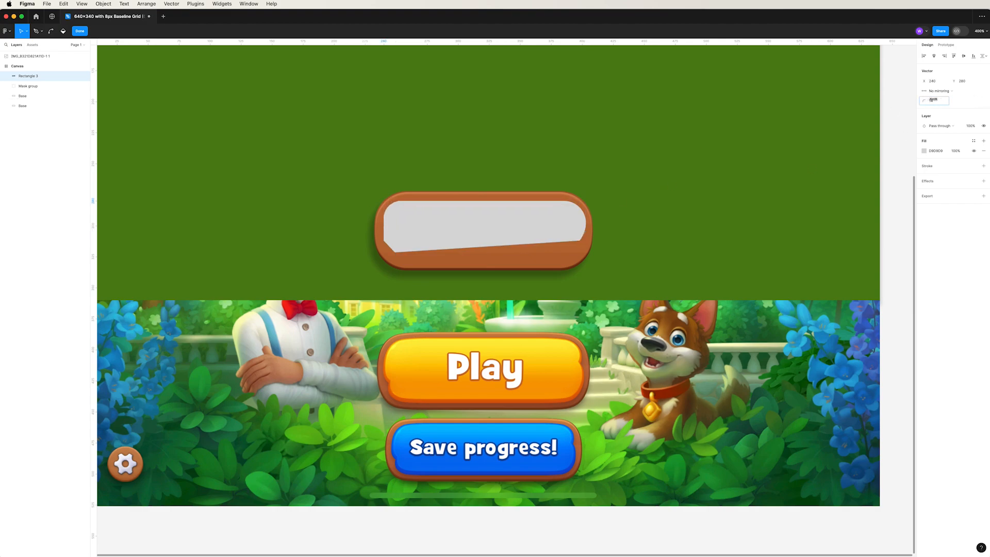
{"action": "left_click", "coordinate": [481, 232]}
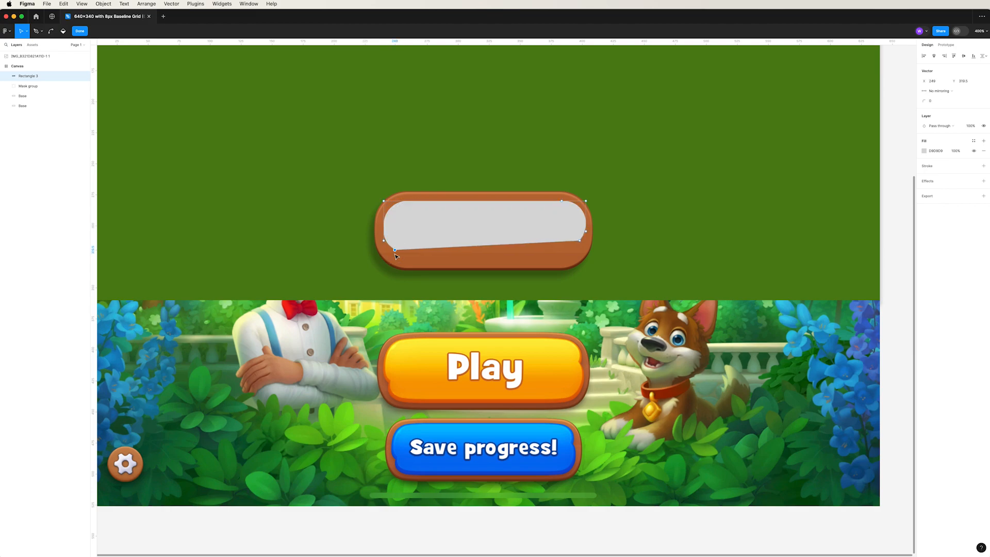
{"action": "left_click", "coordinate": [80, 31]}
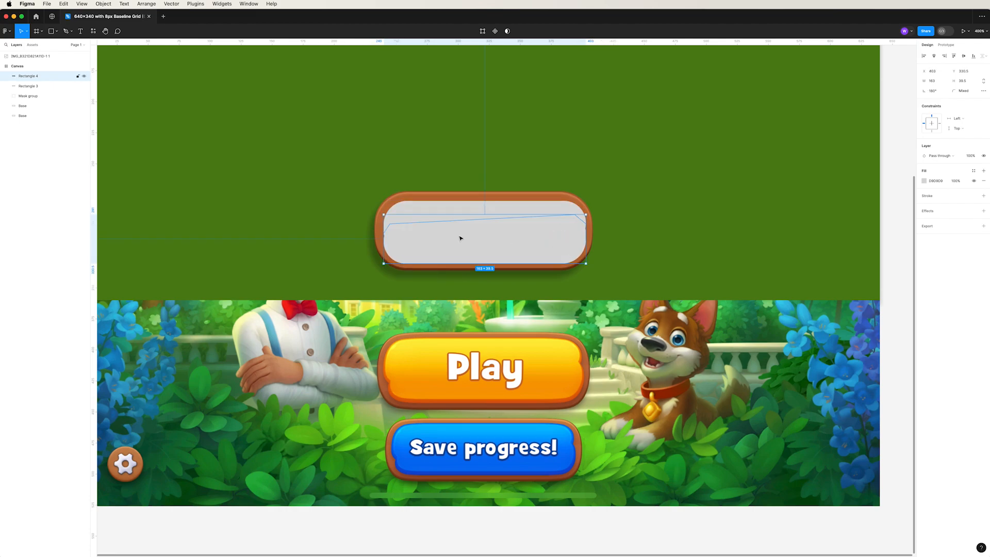
- Re-edit the slanted highlight's vector points so it blends into the rounded grey inner panel
{"action": "double_click", "coordinate": [485, 239]}
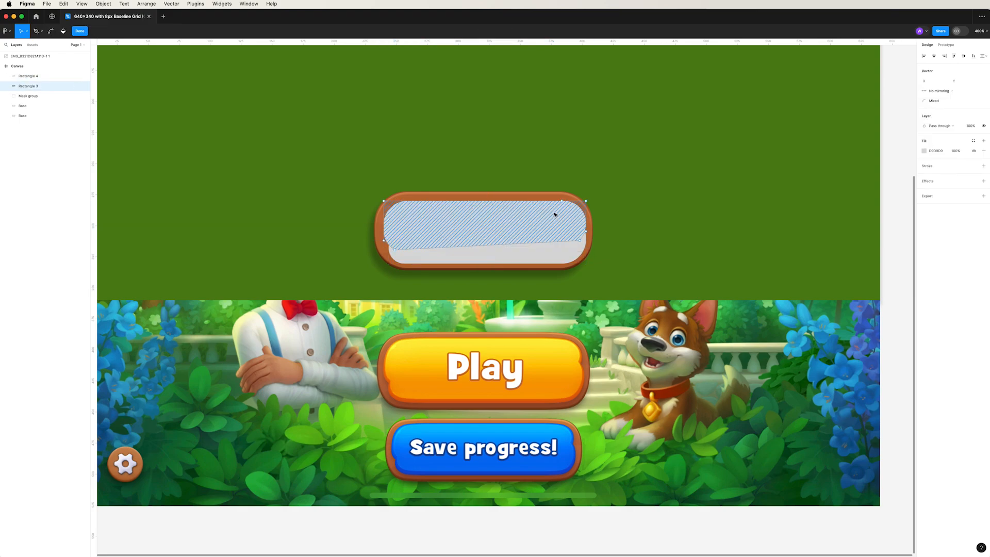
{"action": "left_click", "coordinate": [580, 200]}
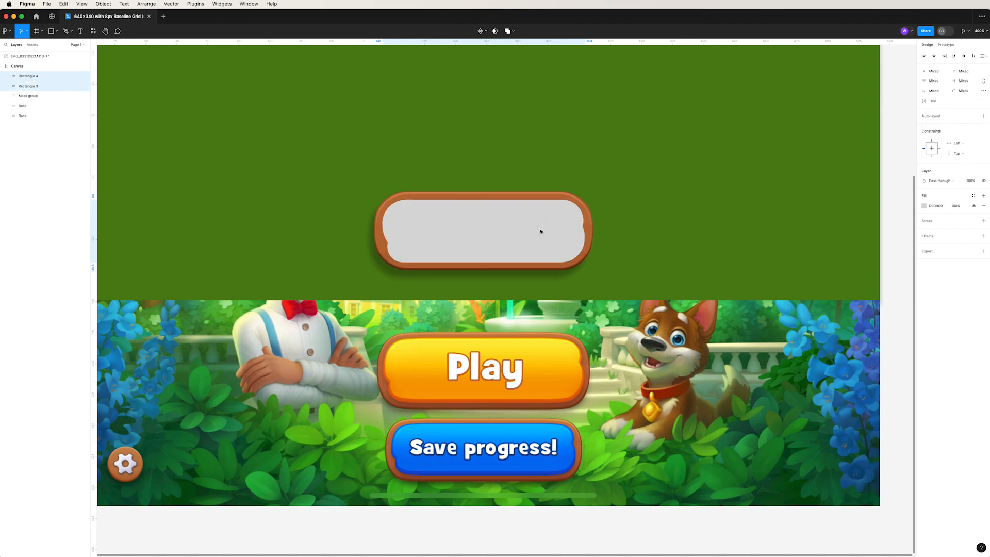
- Union the two grey shapes, fill with a sampled darker orange gradient and add a drop shadow
{"action": "left_click", "coordinate": [482, 229]}
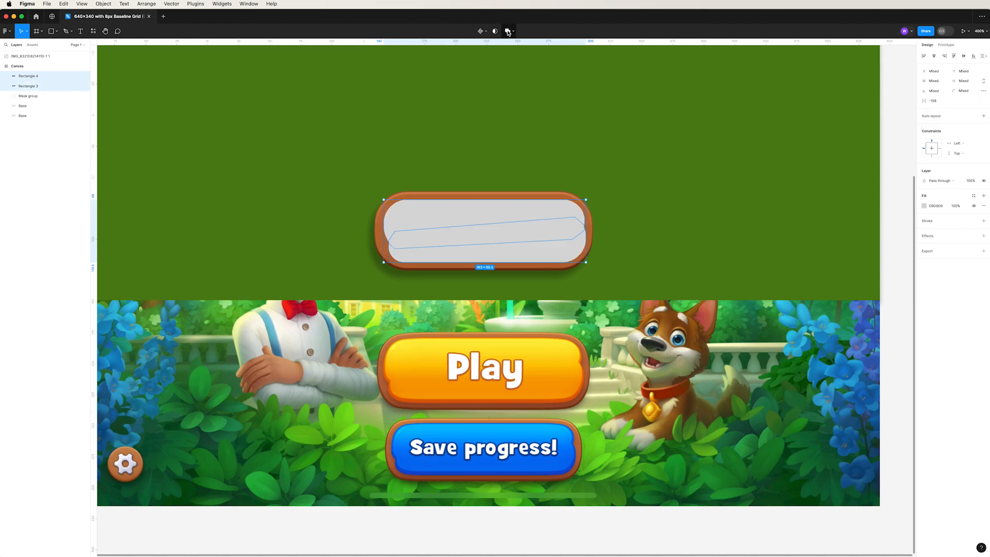
{"action": "left_click", "coordinate": [508, 31]}
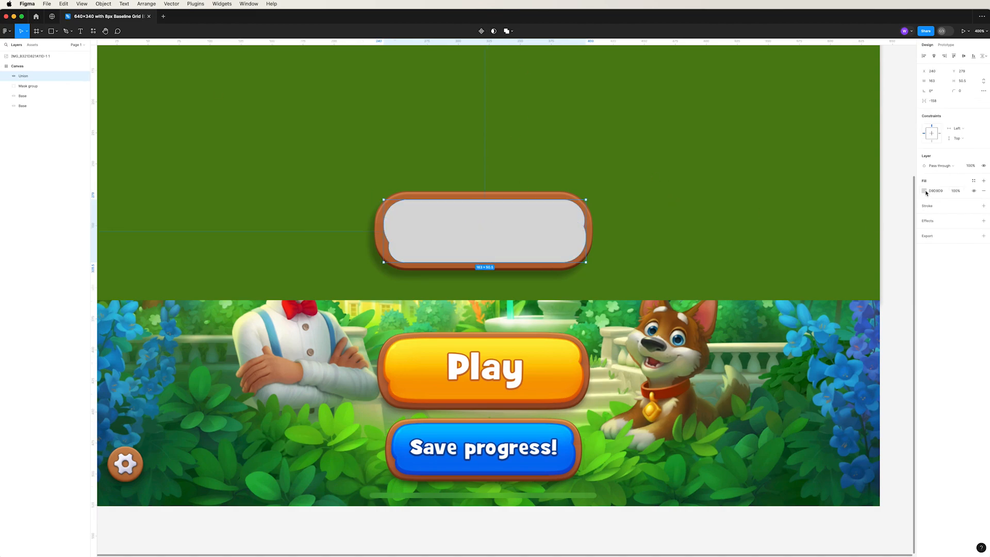
{"action": "left_click", "coordinate": [924, 191]}
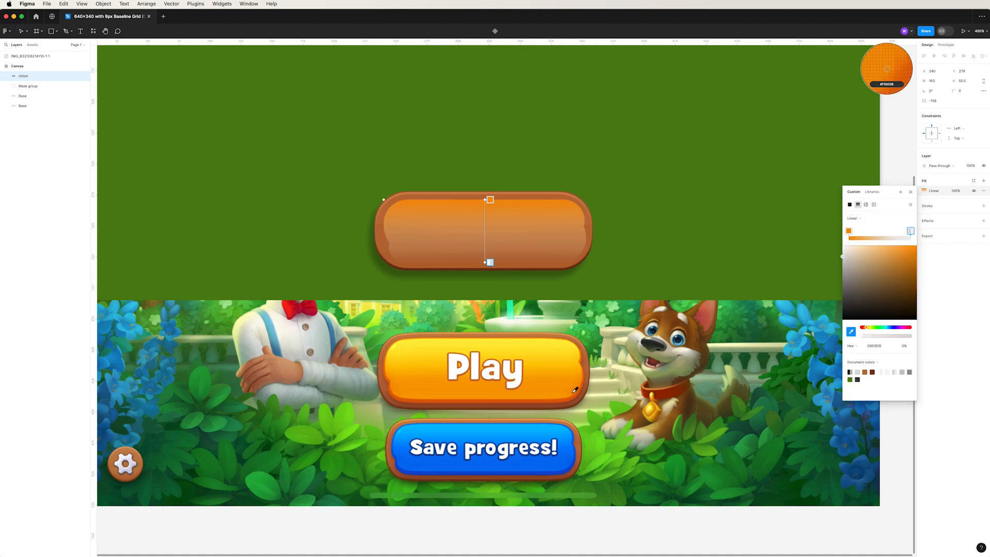
{"action": "left_click", "coordinate": [909, 192]}
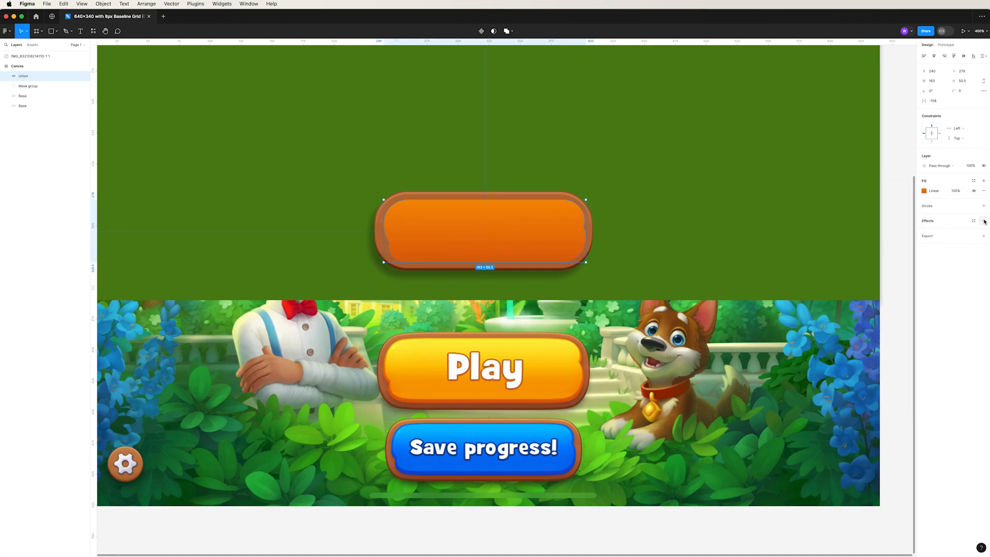
{"action": "left_click", "coordinate": [983, 220]}
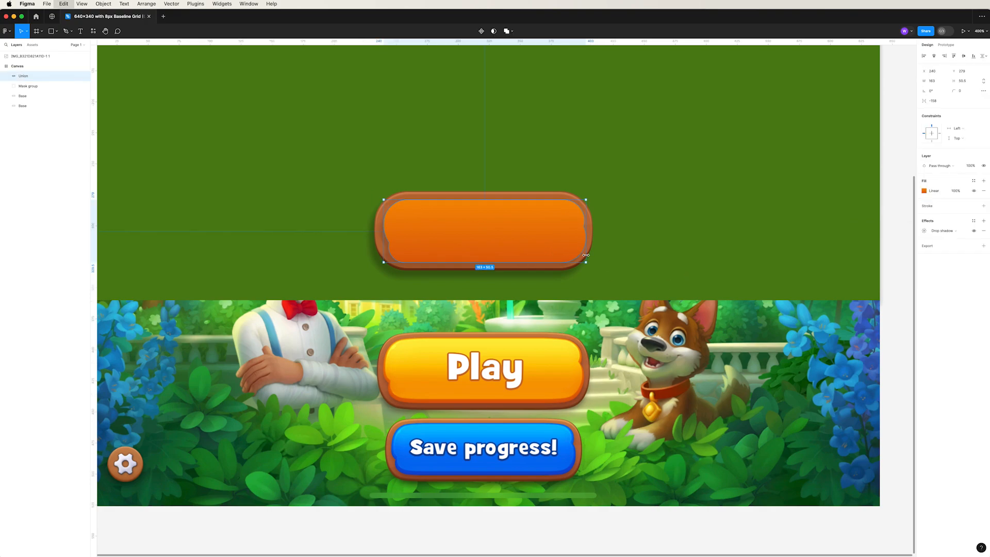
{"action": "mouse_move", "coordinate": [571, 198]}
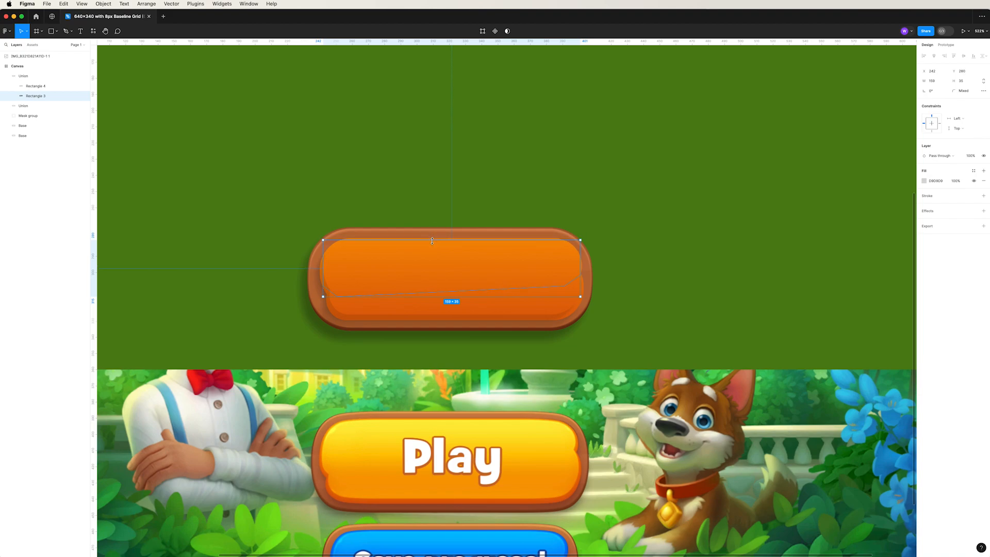
- Fill the Union inner pill with a linear yellow-to-orange gradient for a glossy face
{"action": "left_click", "coordinate": [24, 75]}
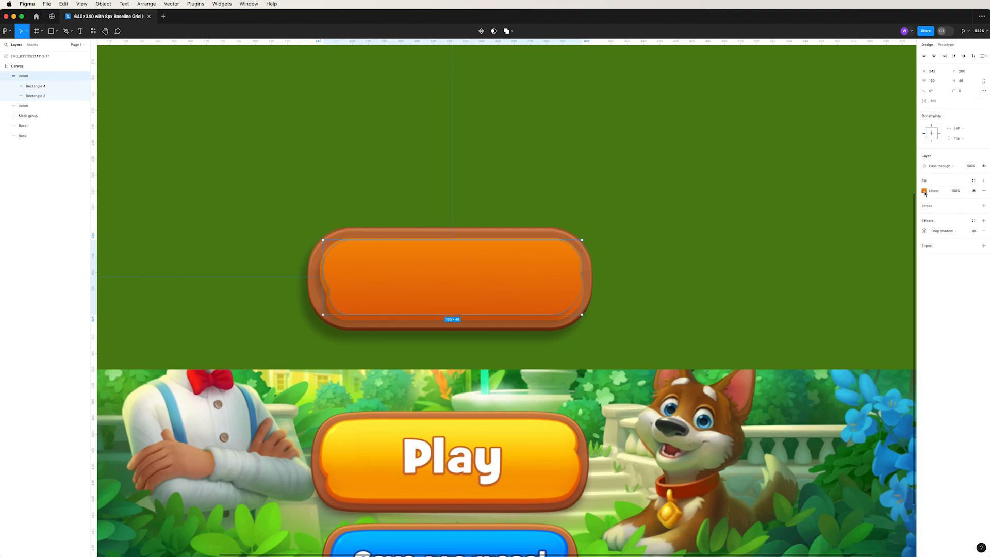
{"action": "left_click", "coordinate": [924, 190]}
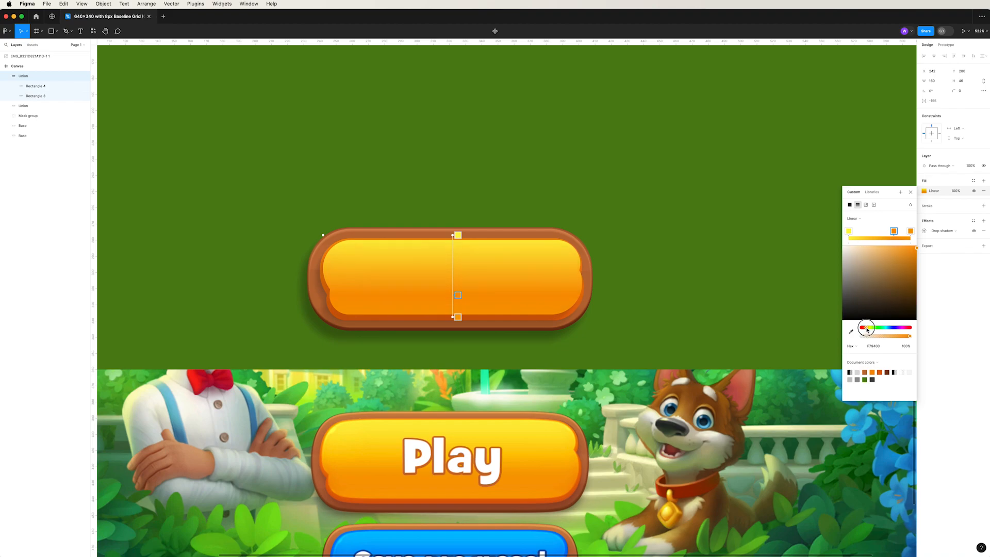
{"action": "mouse_move", "coordinate": [562, 282]}
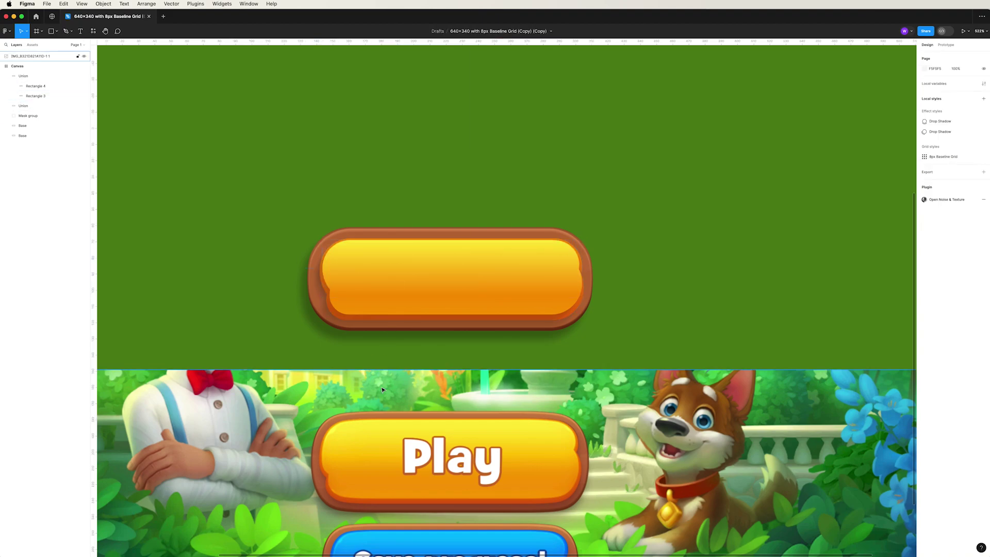
{"action": "left_click", "coordinate": [449, 277]}
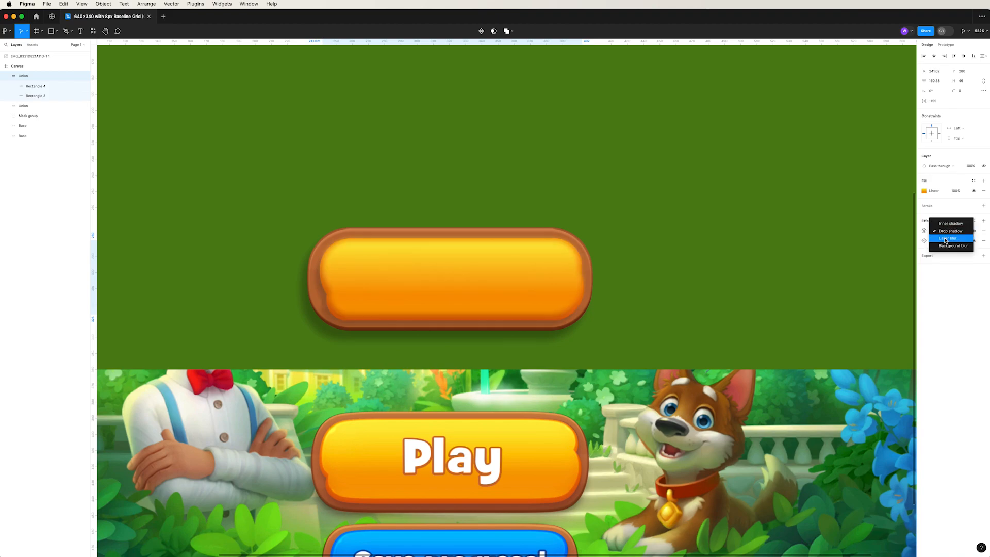
- Switch the effect to Inner shadow and tune its colour, blend mode, Y offset and opacity
{"action": "left_click", "coordinate": [952, 223]}
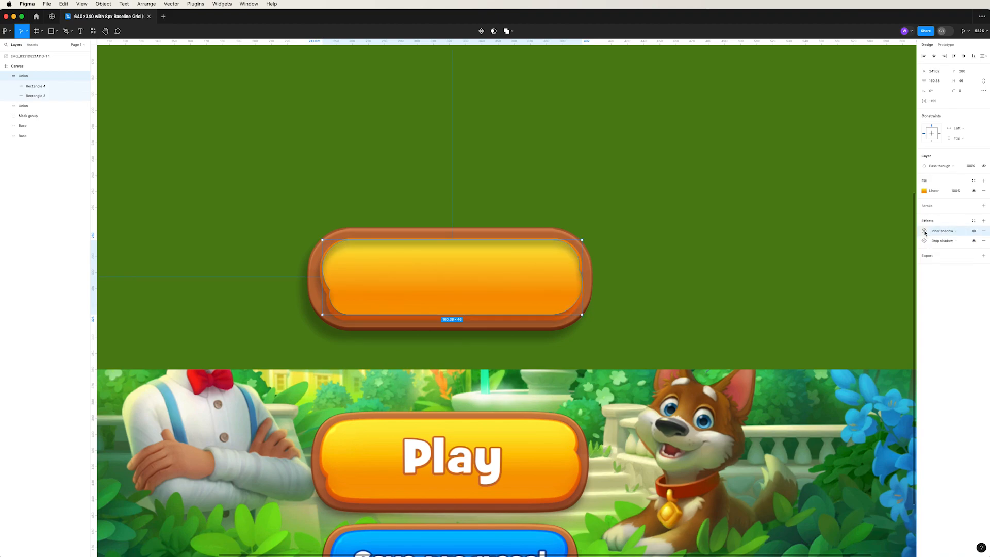
{"action": "left_click", "coordinate": [924, 230]}
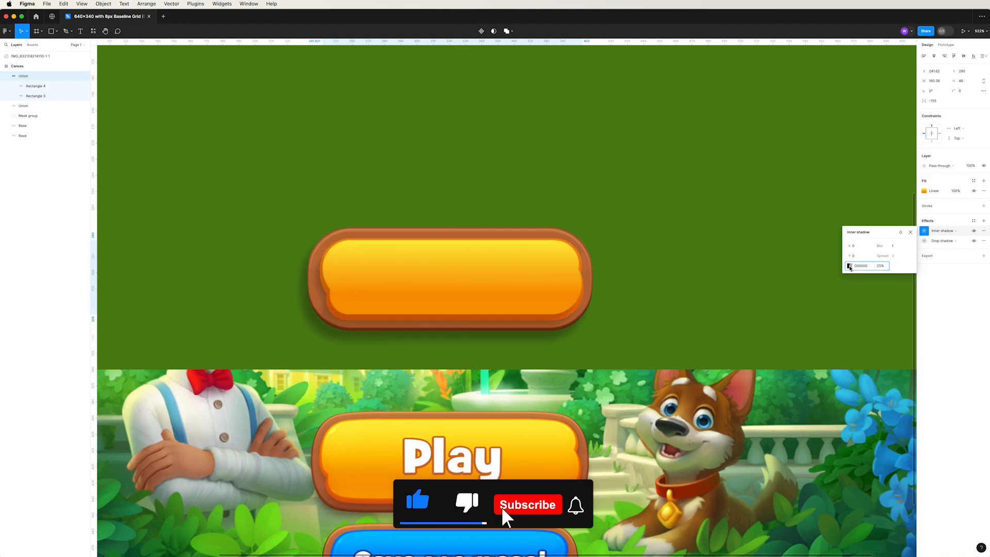
{"action": "left_click", "coordinate": [849, 266]}
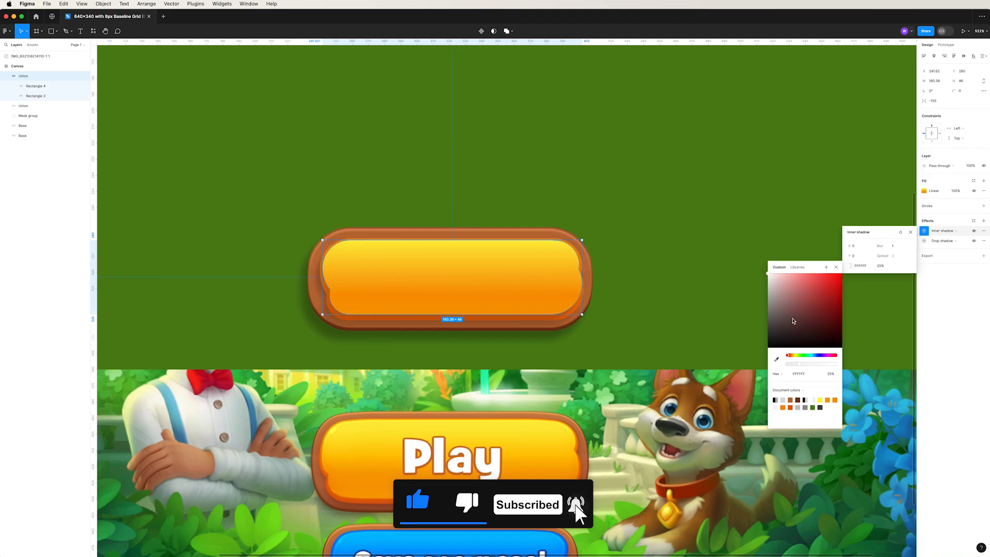
{"action": "mouse_move", "coordinate": [832, 268]}
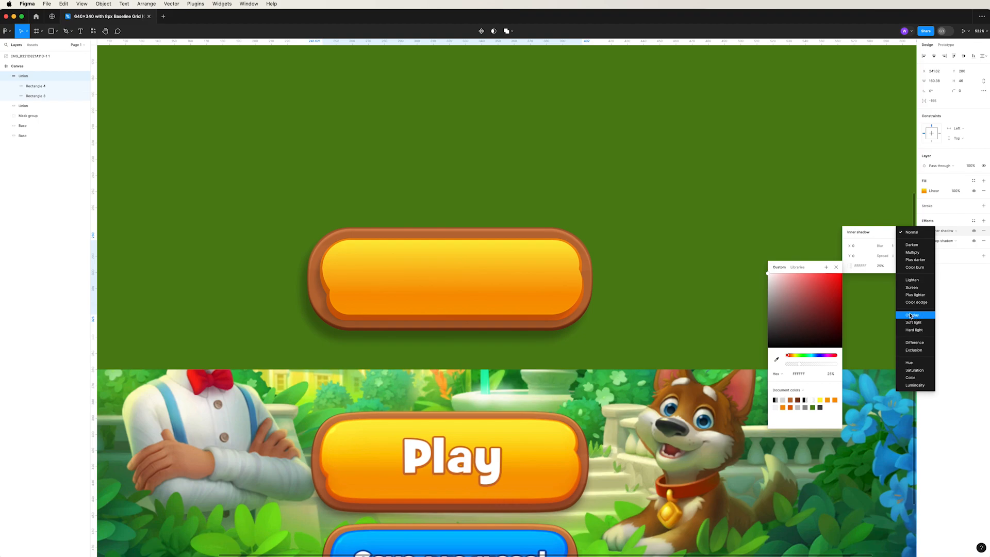
{"action": "left_click", "coordinate": [697, 256]}
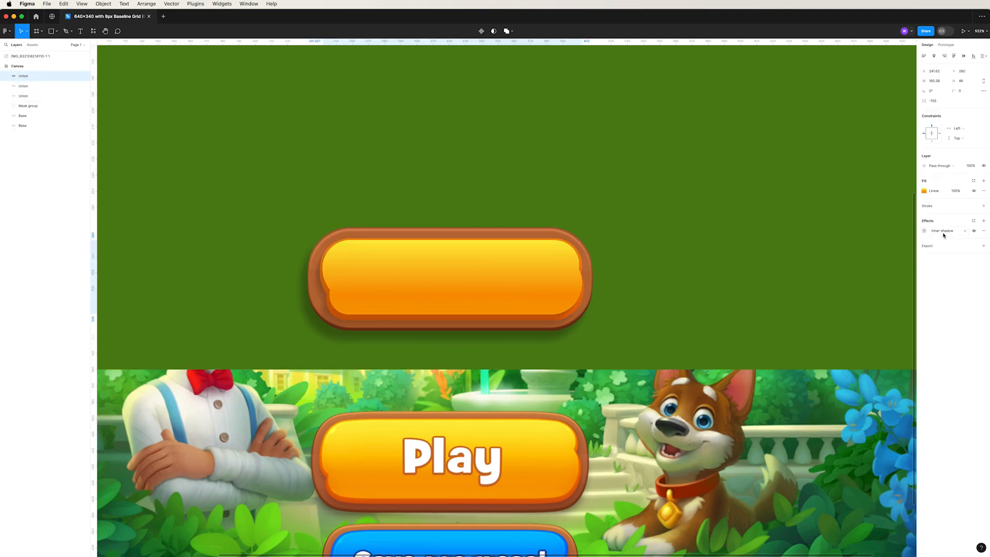
{"action": "left_click", "coordinate": [924, 230]}
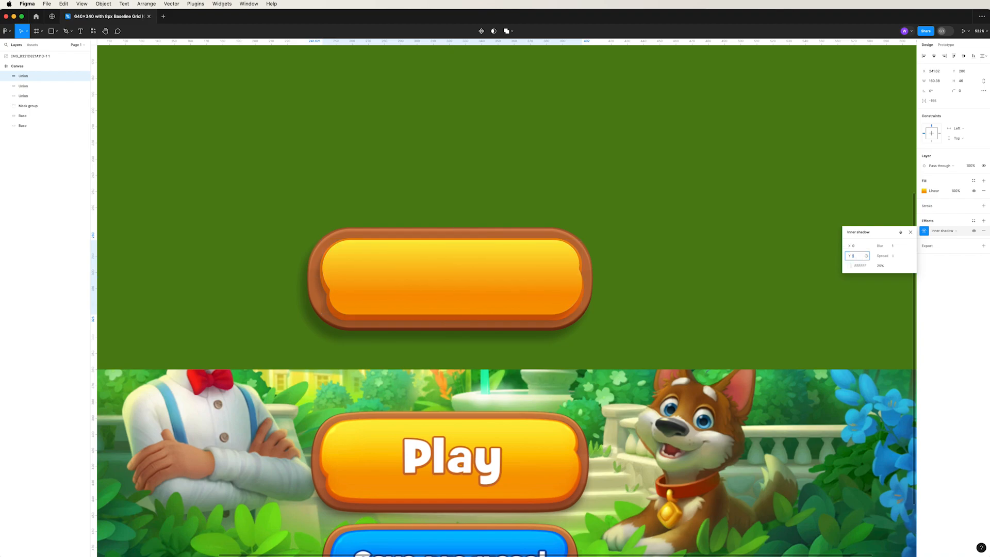
{"action": "left_click", "coordinate": [450, 280]}
{"action": "type", "text": "4"}
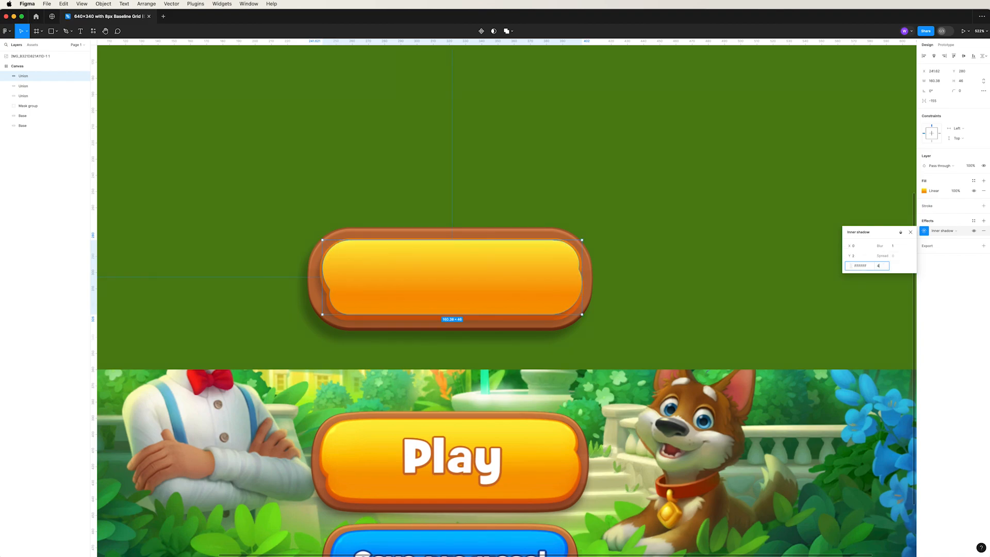
{"action": "left_click", "coordinate": [724, 304]}
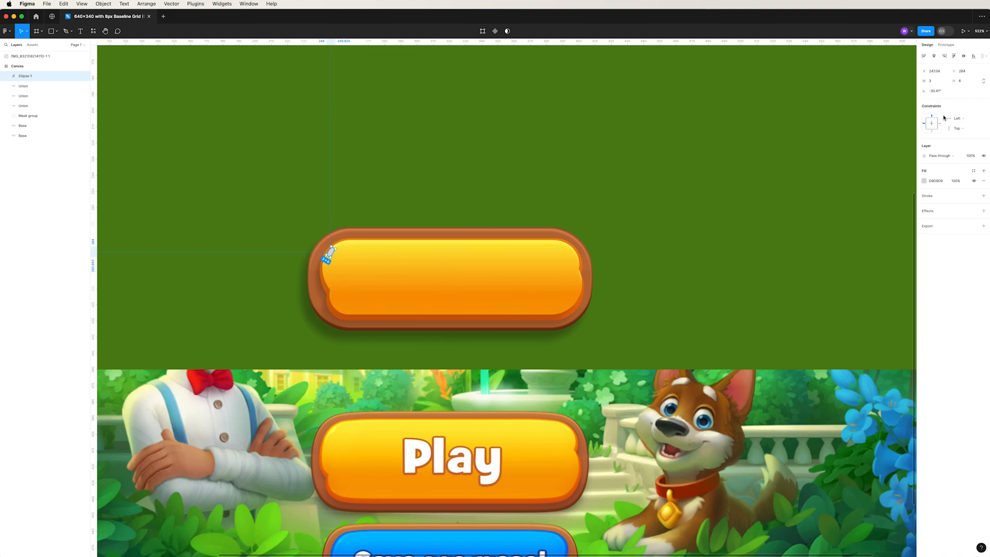
- Add two small tilted highlight ellipses at the pill's left corners, the lower one sampled orange
{"action": "left_click", "coordinate": [924, 181]}
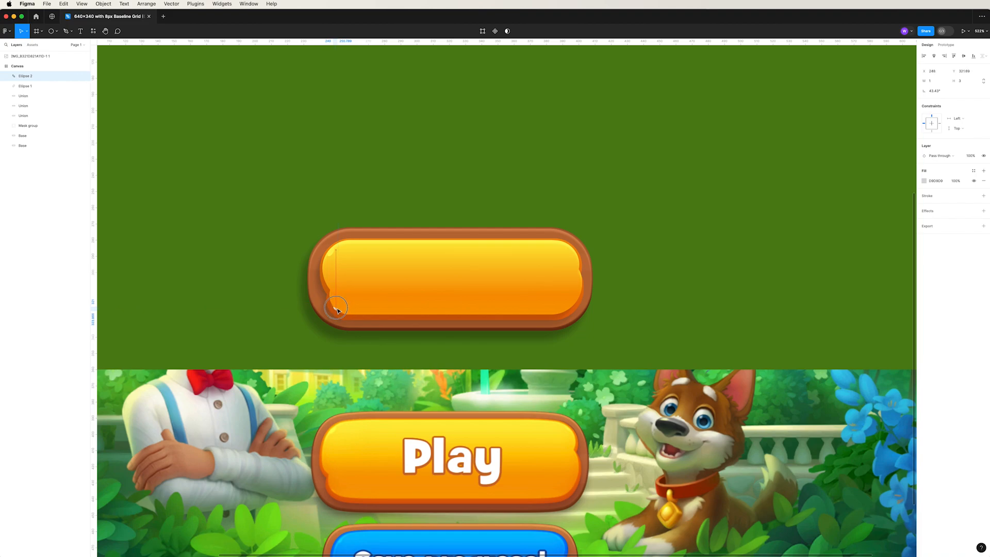
{"action": "left_click", "coordinate": [935, 179]}
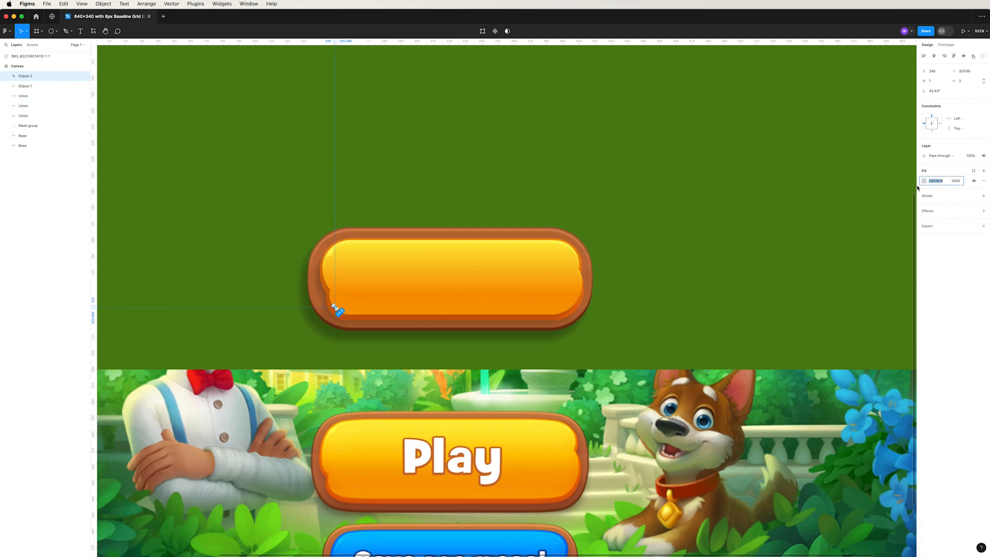
{"action": "left_click", "coordinate": [924, 181]}
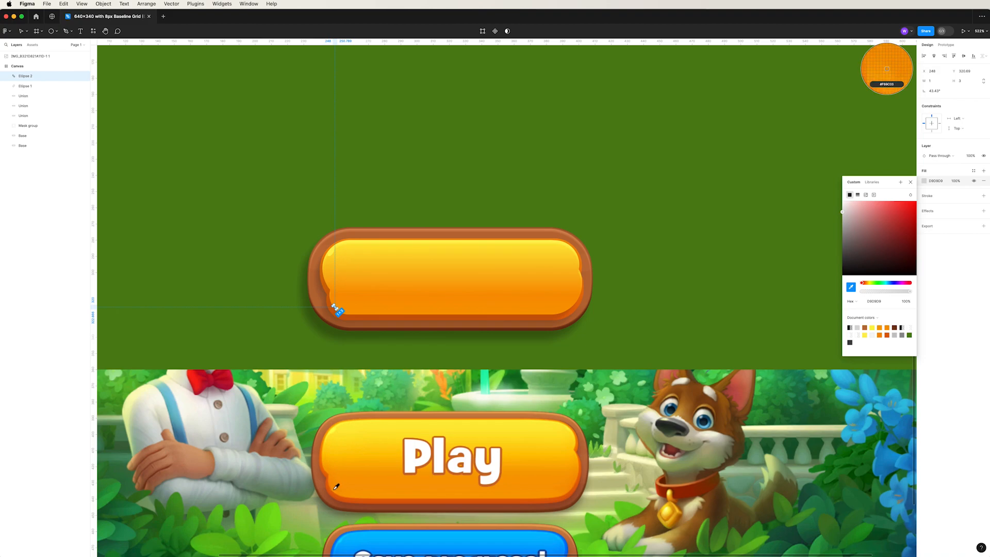
{"action": "left_click", "coordinate": [413, 367]}
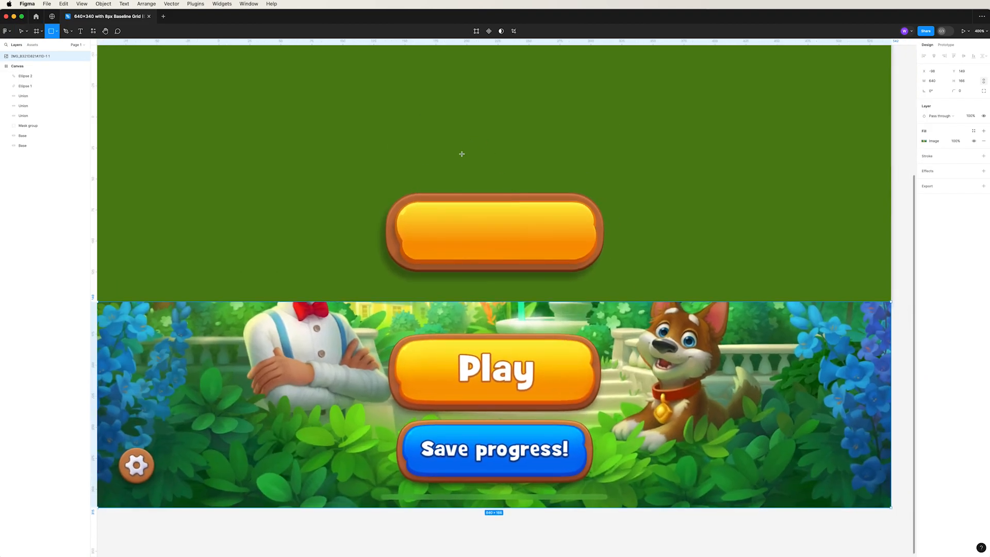
- Paste the white Play text and give its drop shadow a new offset and brown C86024 colour
{"action": "left_click", "coordinate": [462, 176]}
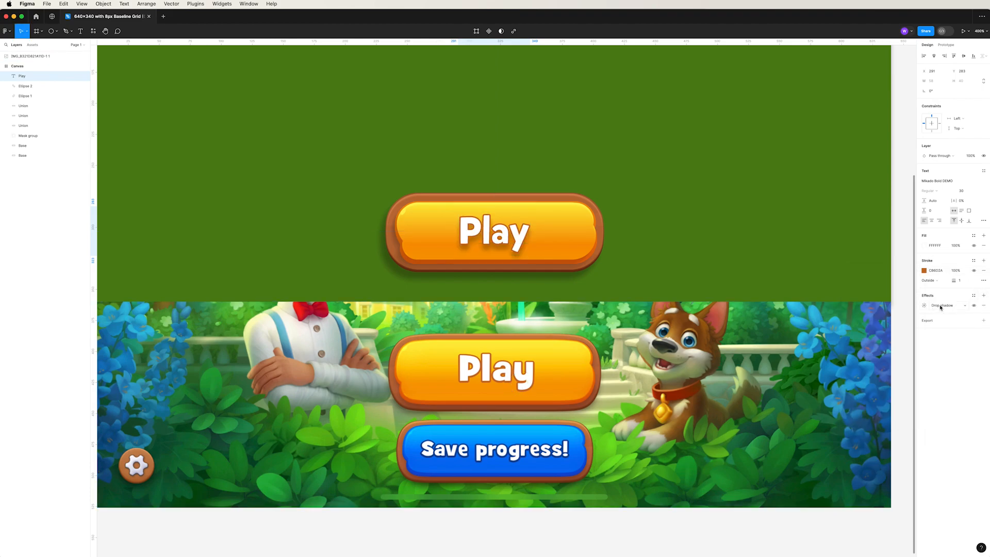
{"action": "left_click", "coordinate": [924, 305]}
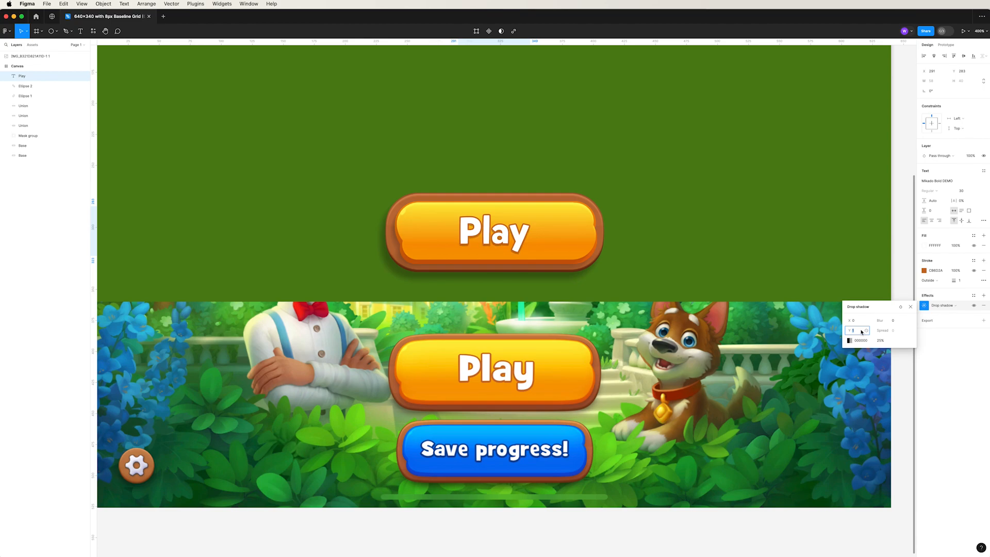
{"action": "left_click", "coordinate": [850, 340]}
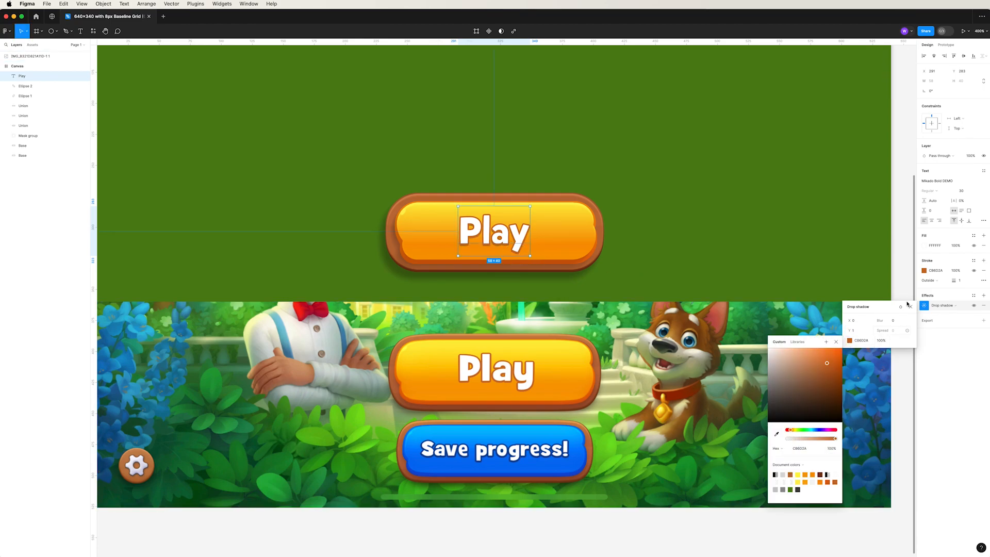
{"action": "left_click", "coordinate": [714, 254]}
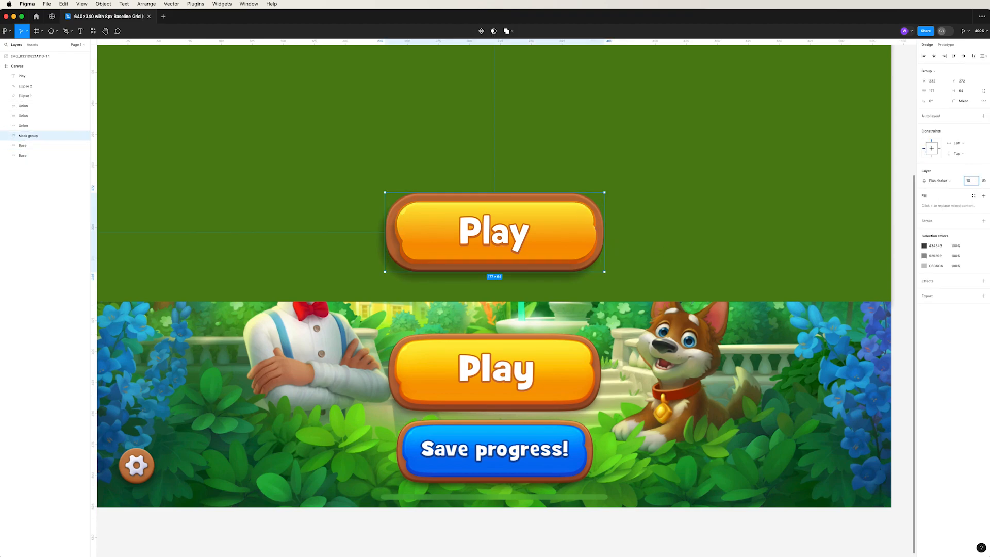
{"action": "left_click", "coordinate": [679, 285]}
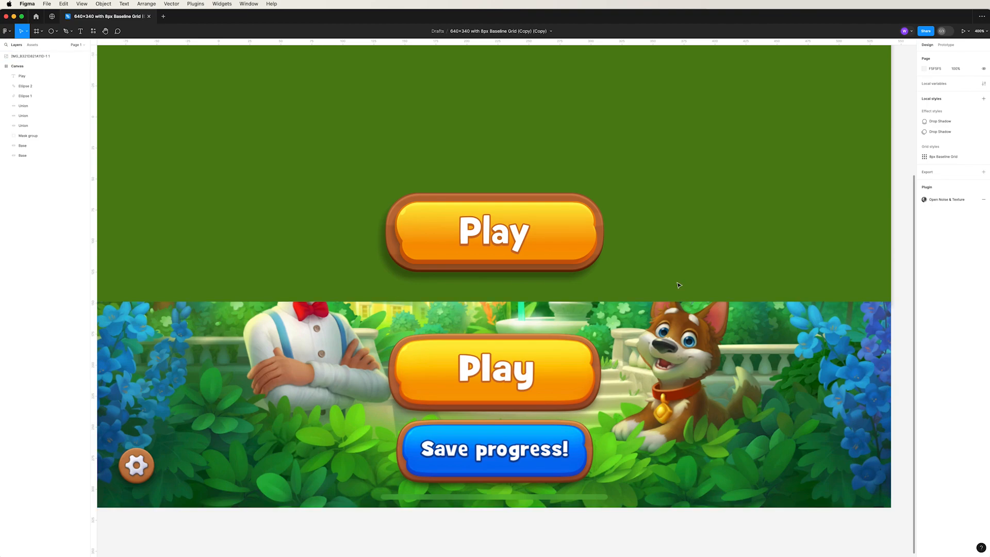
{"action": "scroll", "scroll_direction": "down", "scroll_amount": 3}
{"action": "type", "text": "Butt"}
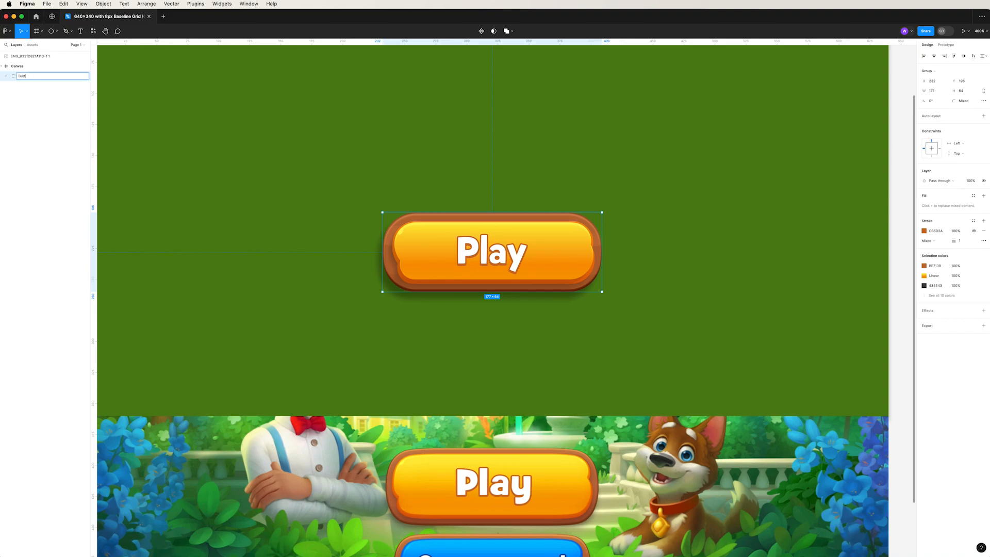
- Group the ellipses and unions as Main, and the mask group with base layers as Base
{"action": "left_click", "coordinate": [33, 95]}
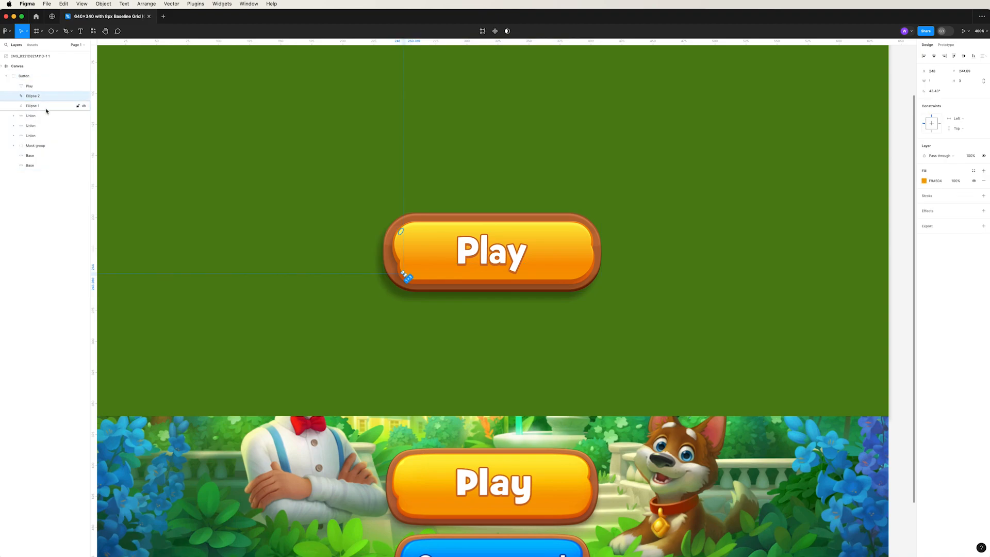
{"action": "left_click", "coordinate": [31, 115]}
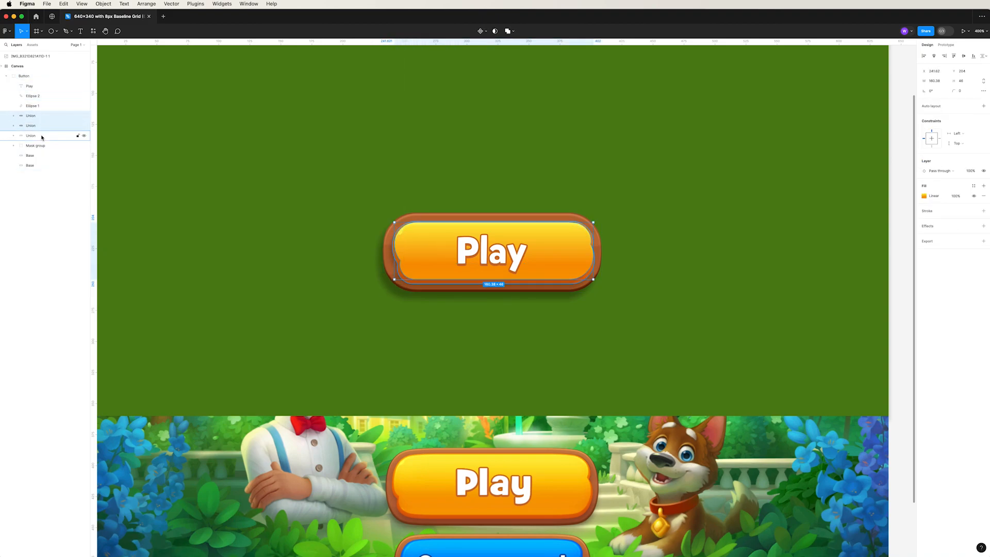
{"action": "left_click", "coordinate": [30, 135]}
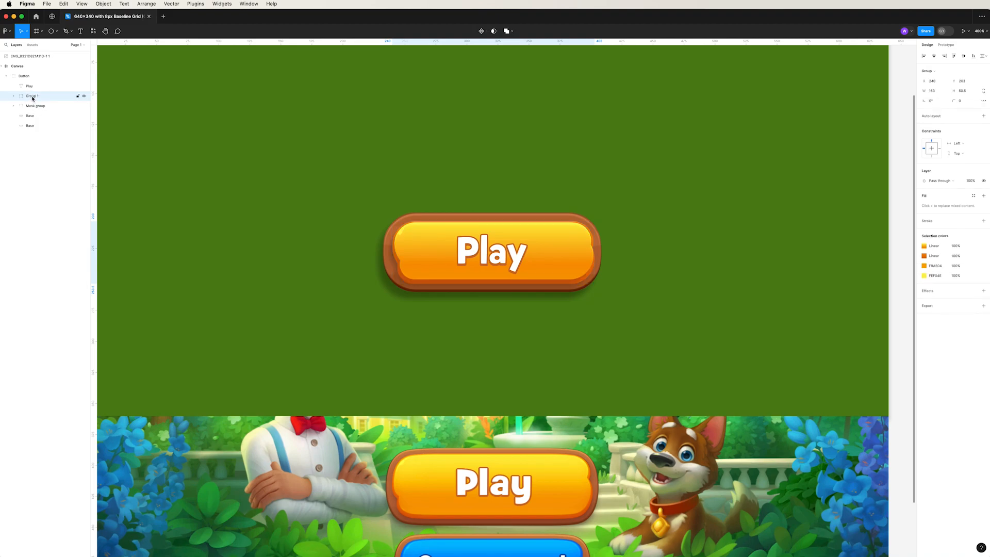
{"action": "left_click", "coordinate": [32, 94]}
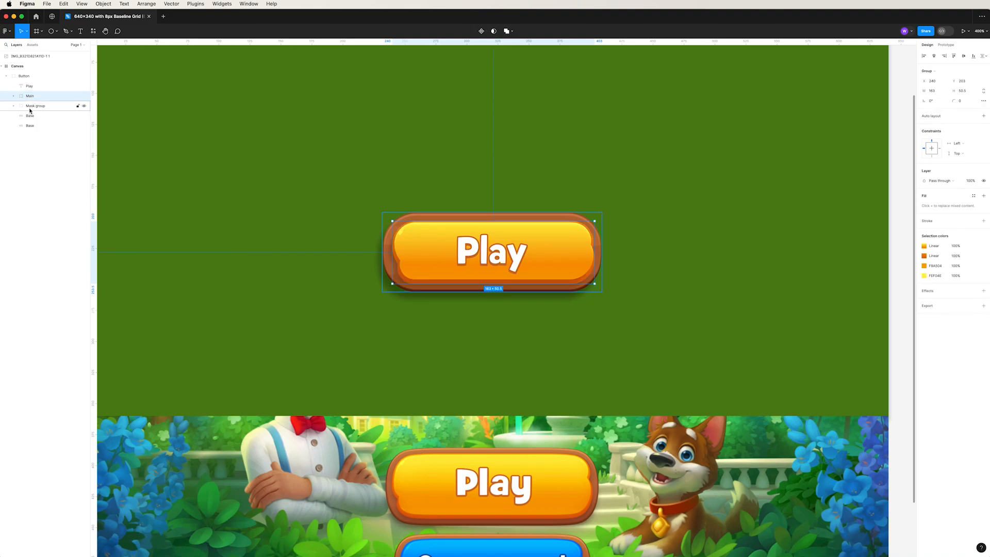
{"action": "left_click", "coordinate": [30, 117]}
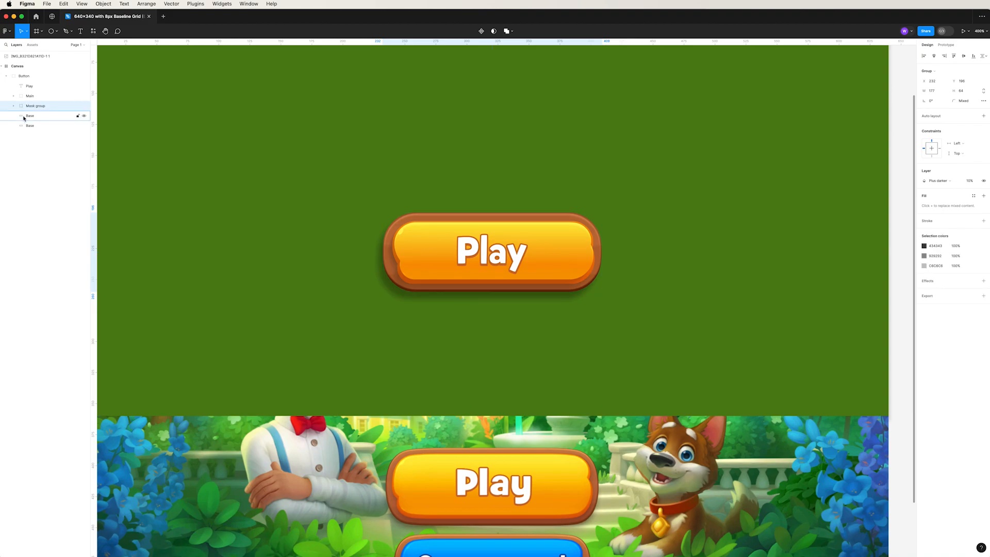
{"action": "left_click", "coordinate": [33, 105]}
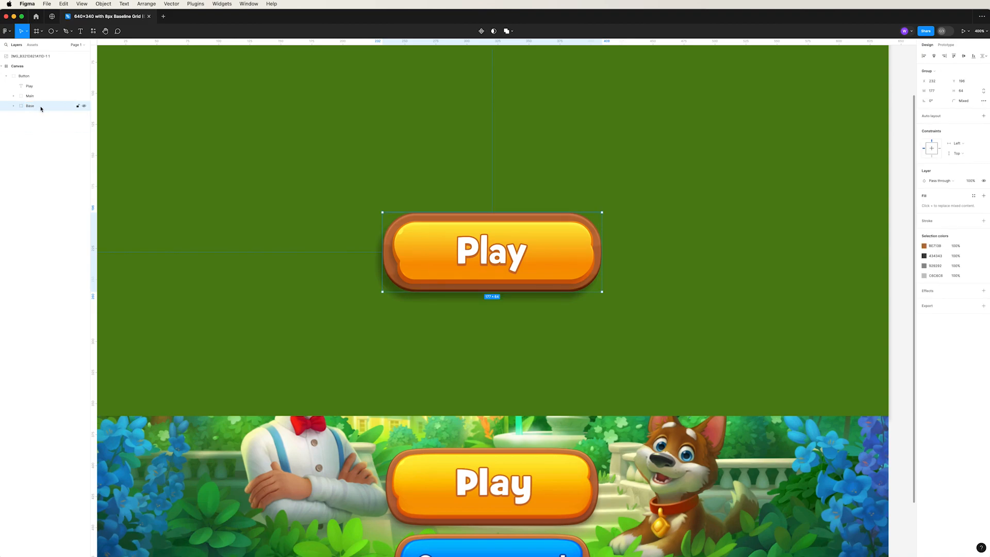
- Add a drop shadow to the Main group and duplicate the whole button
{"action": "left_click", "coordinate": [30, 95]}
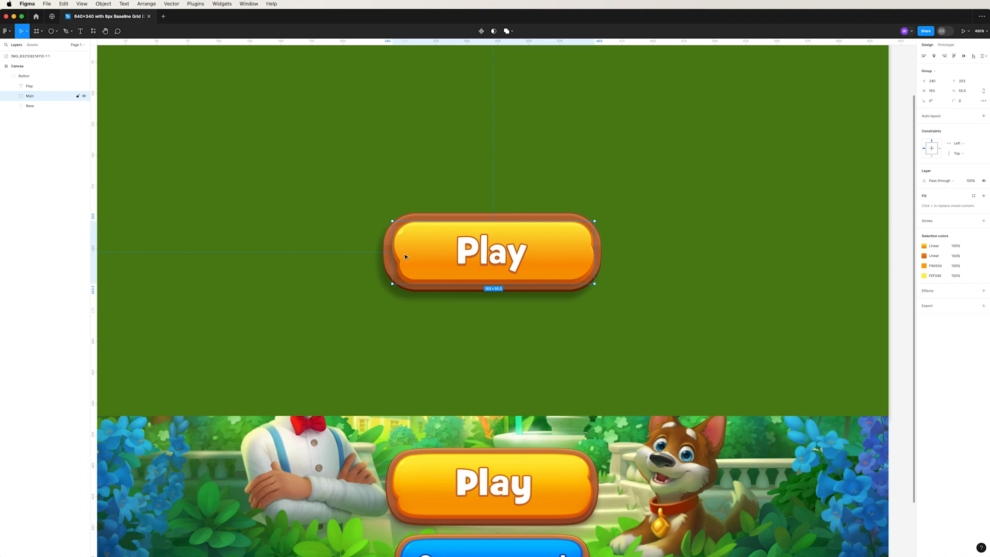
{"action": "left_click", "coordinate": [390, 305]}
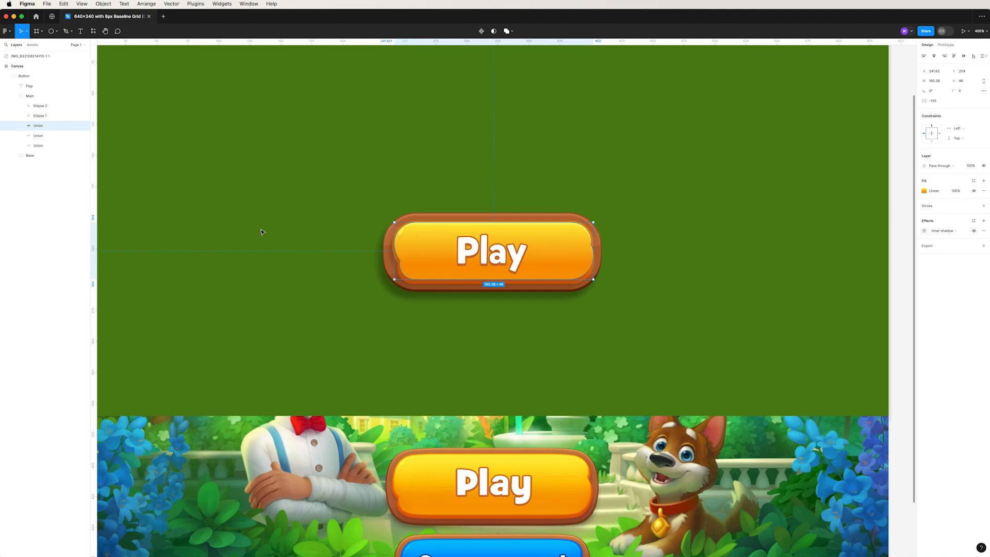
{"action": "left_click", "coordinate": [284, 292]}
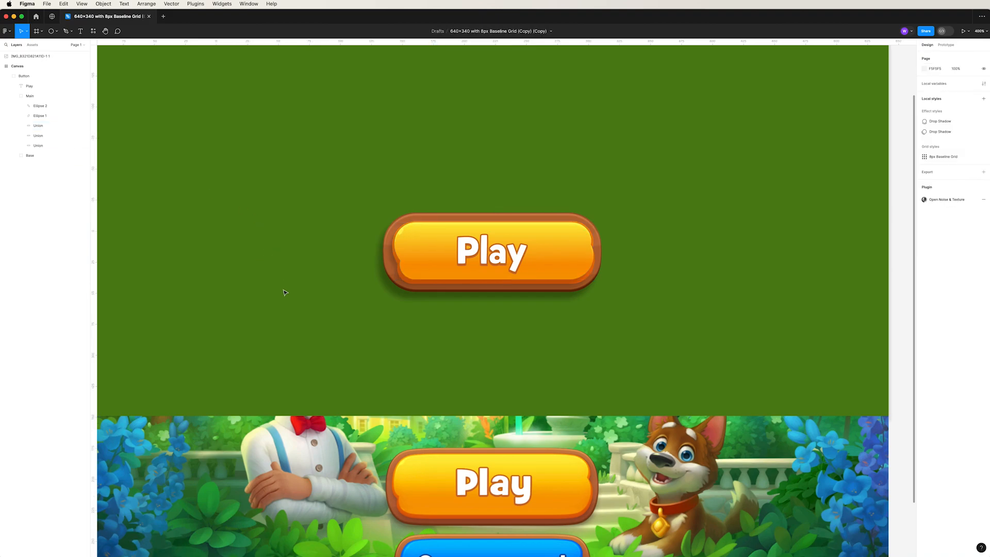
{"action": "left_click", "coordinate": [491, 253]}
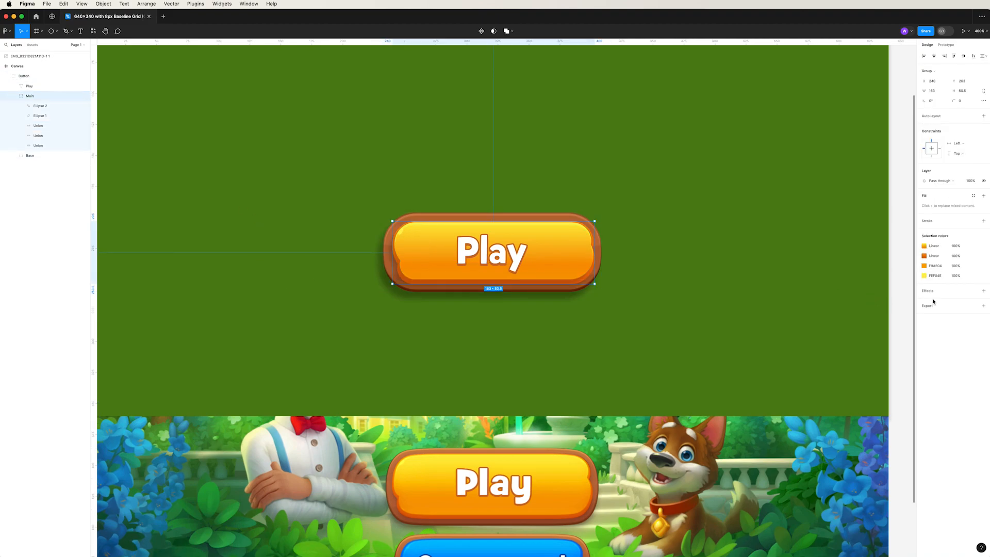
{"action": "left_click", "coordinate": [982, 291]}
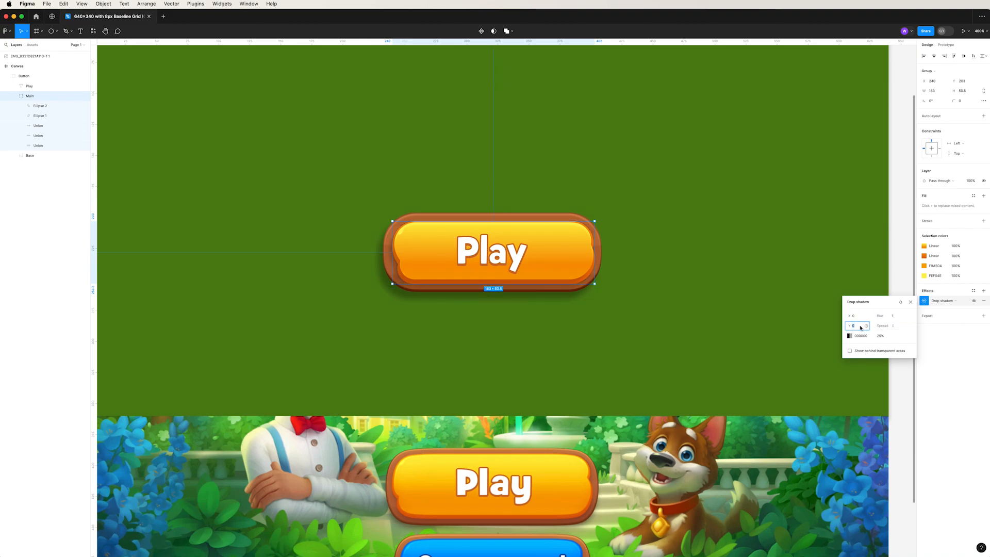
{"action": "left_click", "coordinate": [747, 323]}
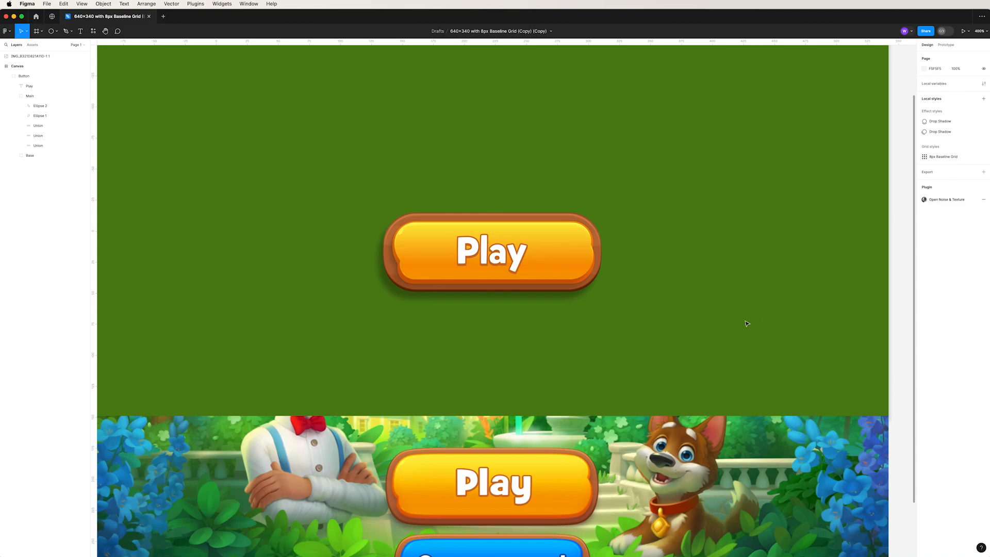
{"action": "left_click", "coordinate": [491, 253]}
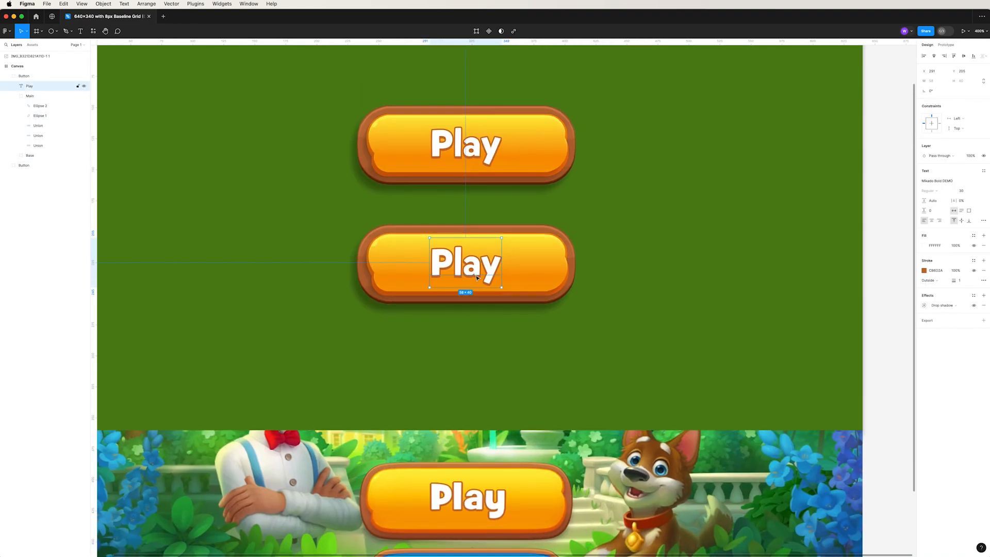
- Retype the duplicate's label as 'Save Progress', shrink it to fit and recolour its shadow dark blue
{"action": "type", "text": "Save Progress"}
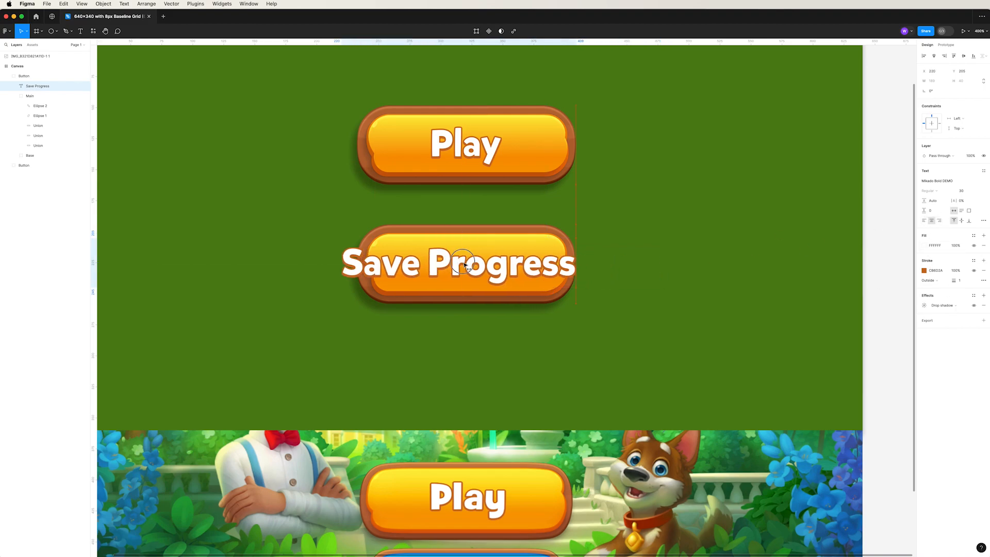
{"action": "left_click", "coordinate": [465, 261]}
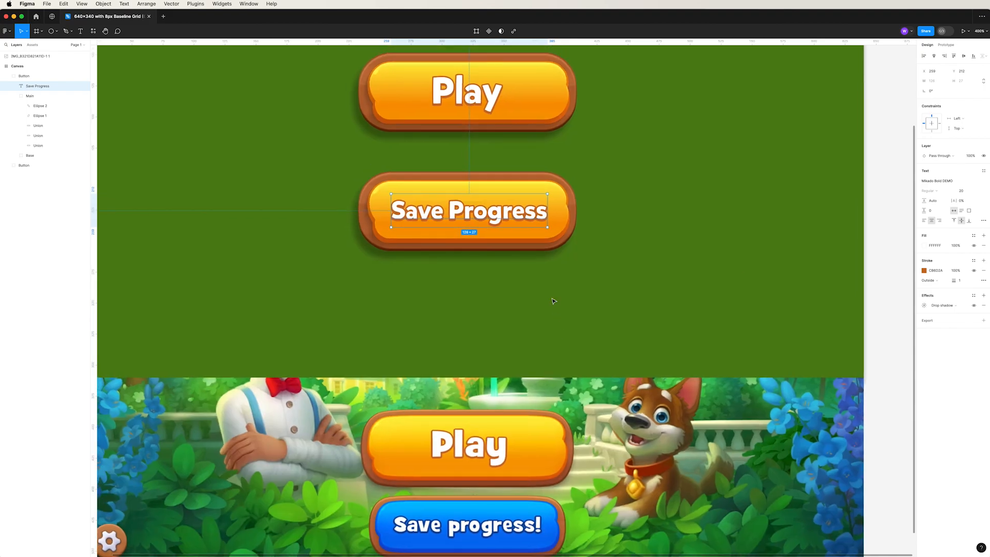
{"action": "left_click", "coordinate": [924, 270]}
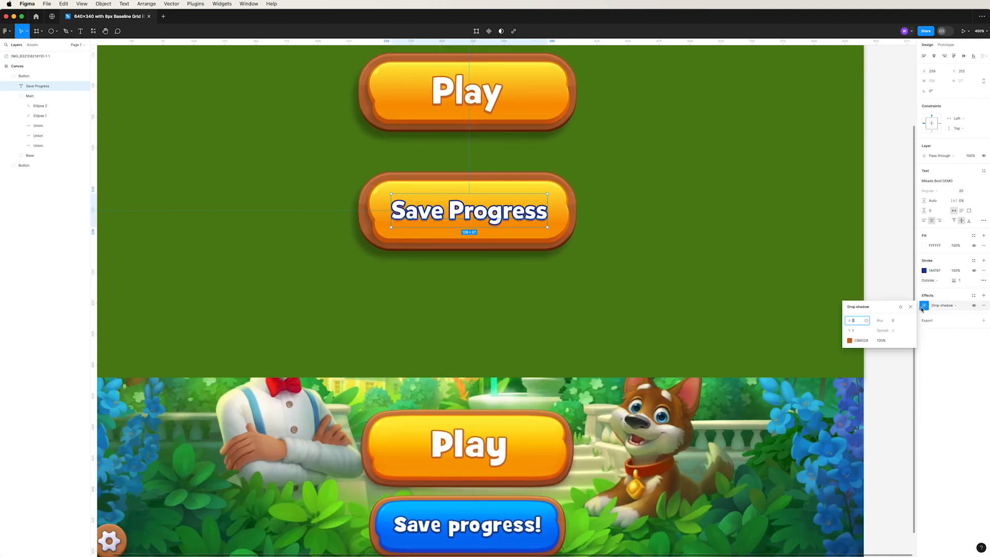
{"action": "left_click", "coordinate": [850, 340]}
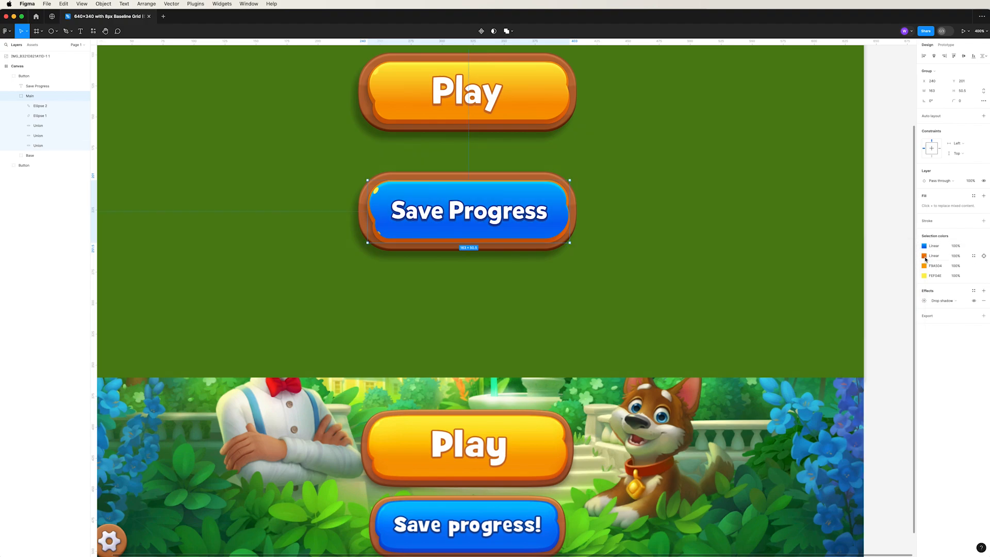
- Swap the Save Progress button's orange gradient and yellow/orange highlights for blues via Selection colors
{"action": "left_click", "coordinate": [925, 255]}
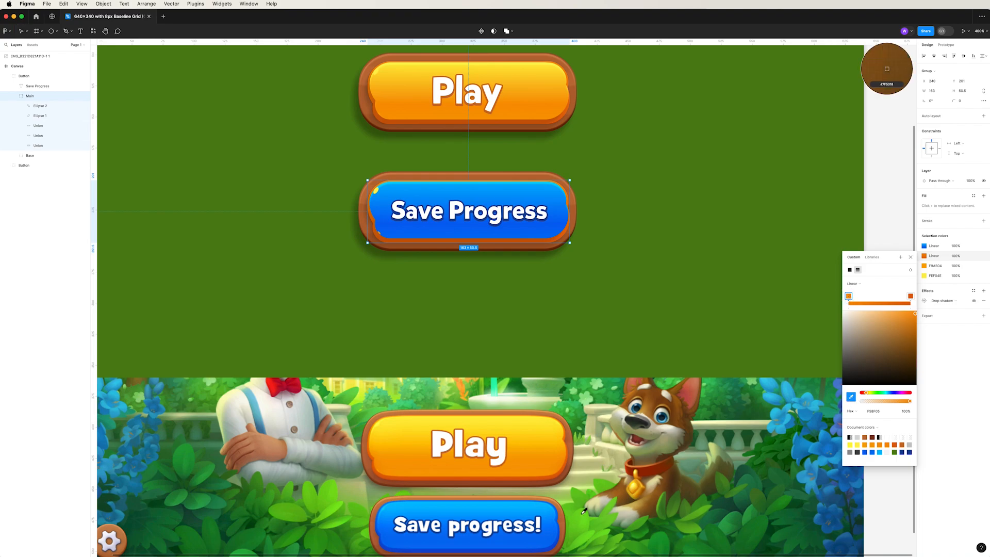
{"action": "left_click", "coordinate": [910, 297]}
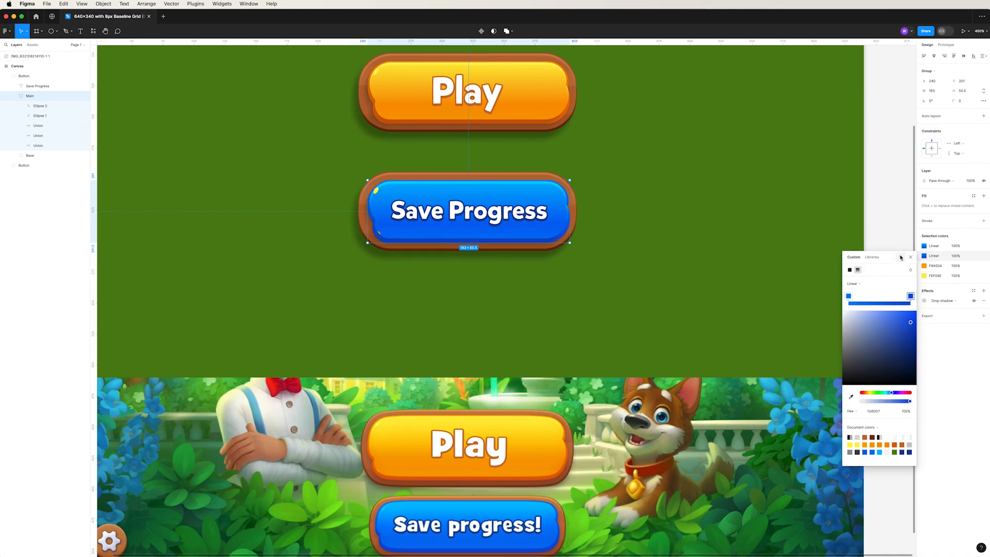
{"action": "left_click", "coordinate": [909, 256]}
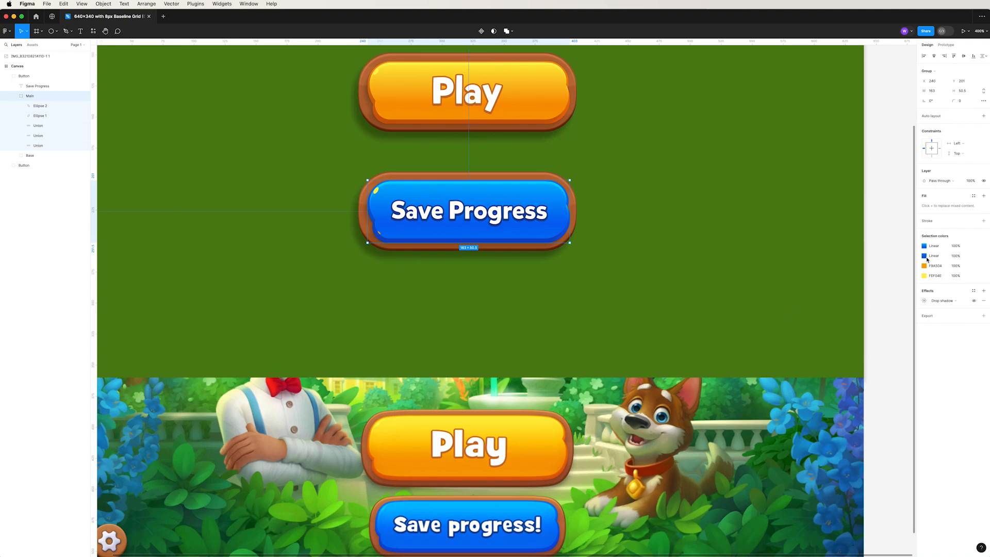
{"action": "left_click", "coordinate": [925, 277]}
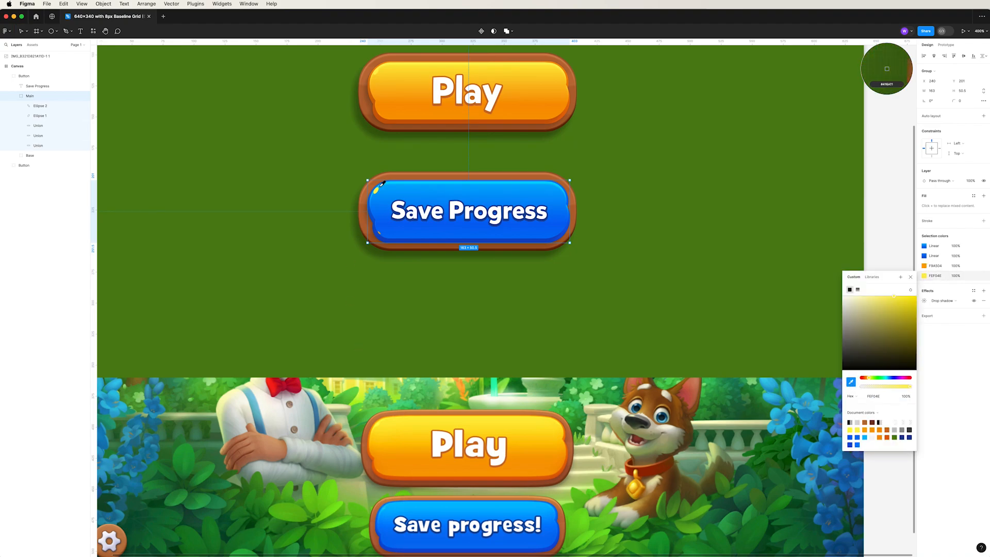
{"action": "left_click", "coordinate": [926, 276]}
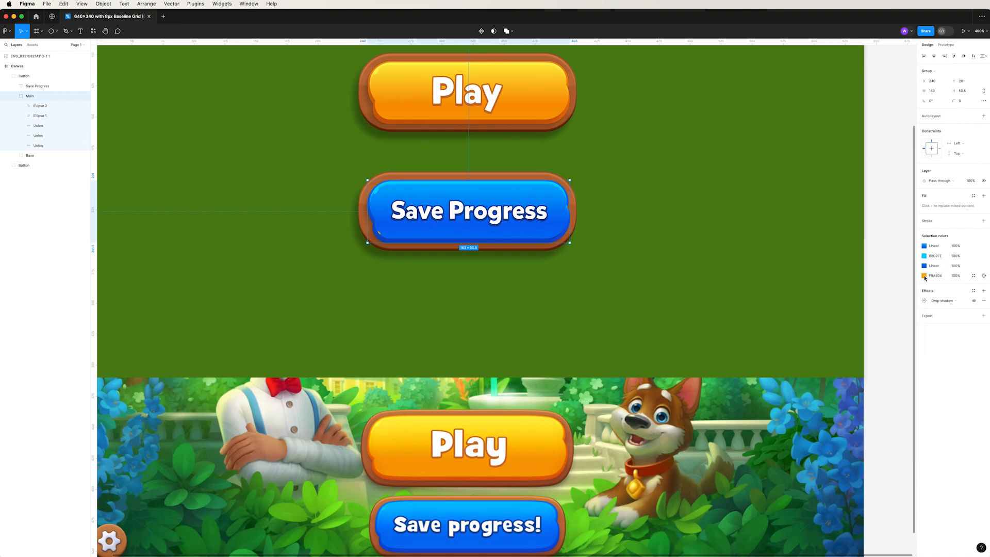
{"action": "left_click", "coordinate": [924, 276]}
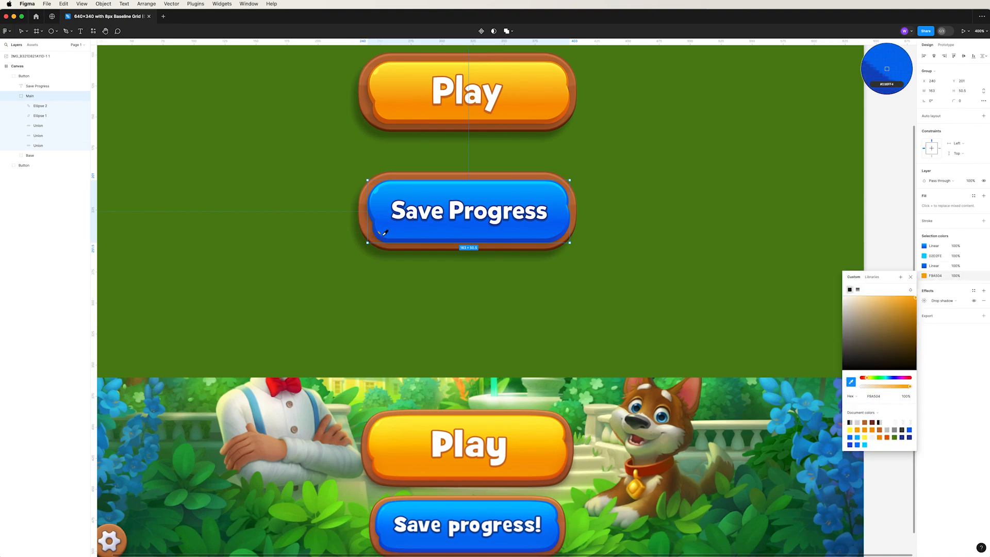
{"action": "left_click", "coordinate": [912, 297]}
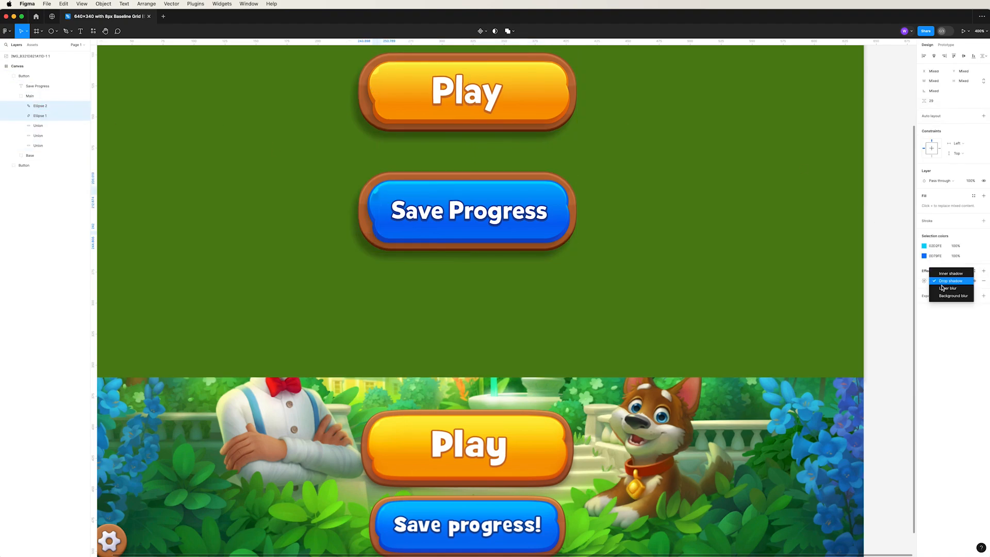
- Change the Save Progress highlight ellipses' effect from Drop shadow to Layer blur
{"action": "left_click", "coordinate": [948, 288]}
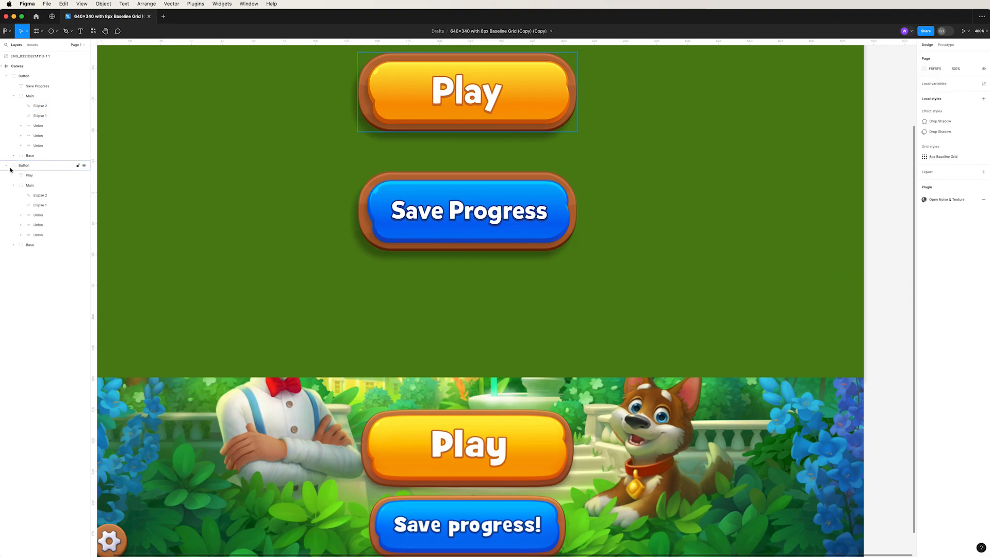
{"action": "left_click", "coordinate": [40, 199]}
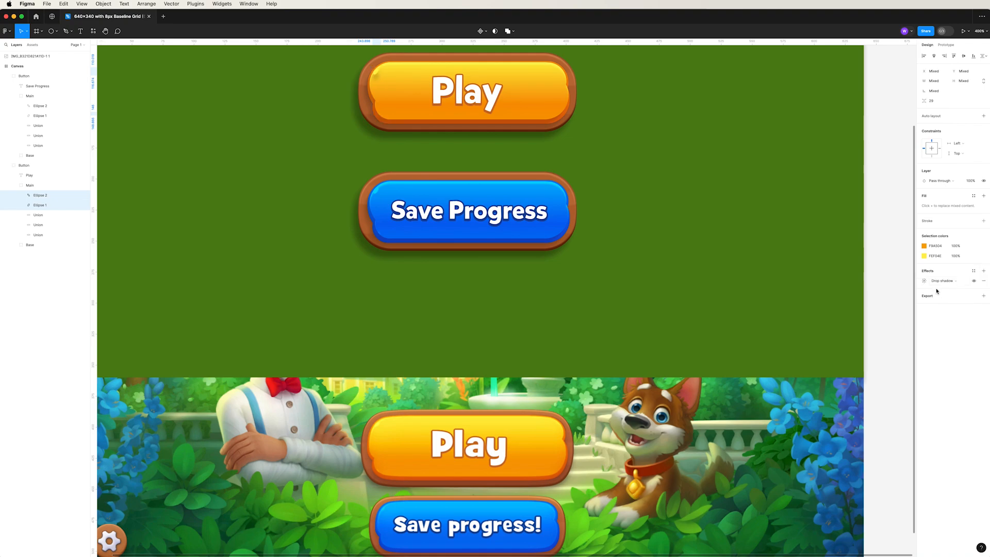